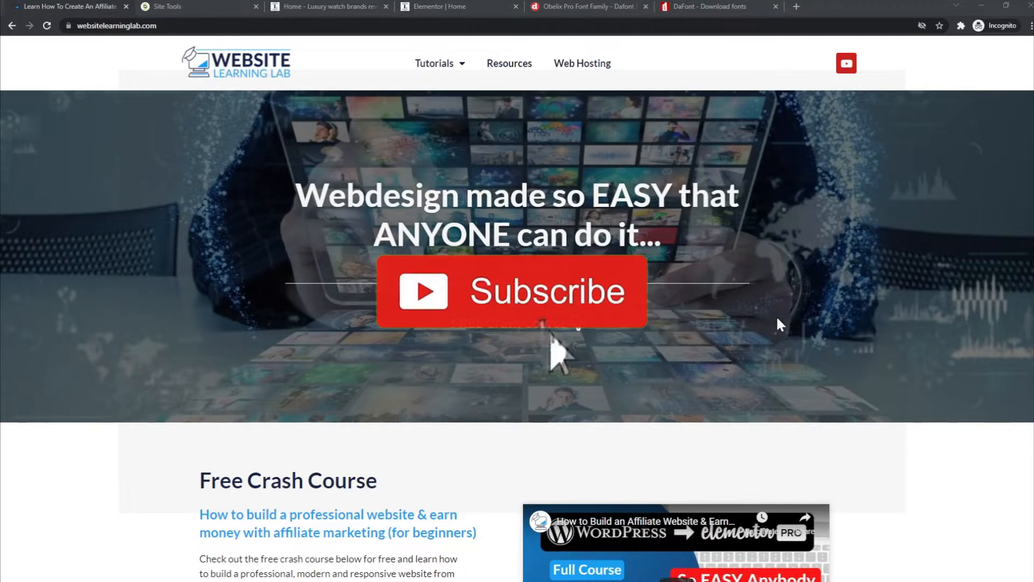
- Reach the download section of the Obelix Pro Font Family page on dafontfree.io
left_click(511, 291)
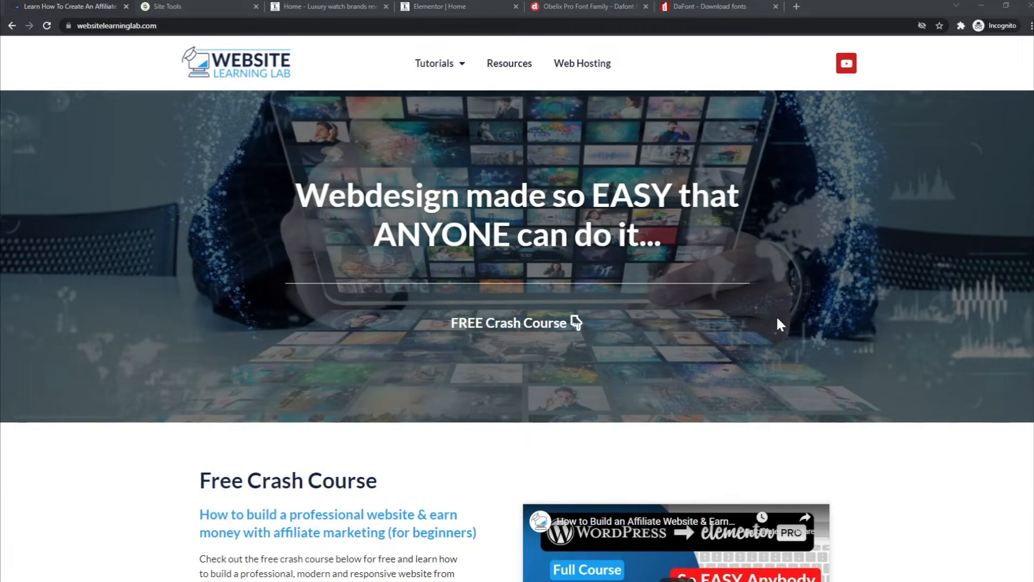
mouse_move(774, 353)
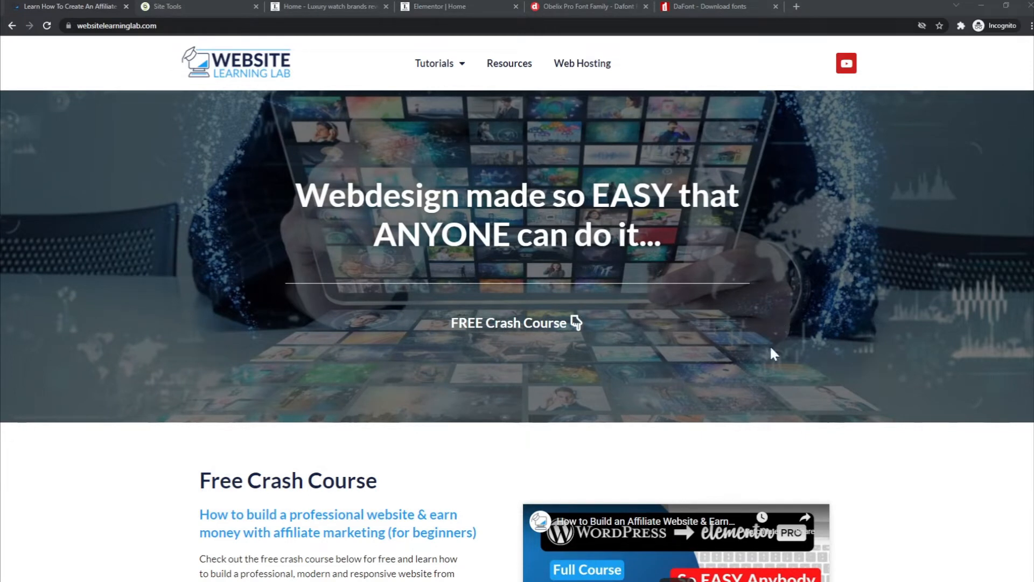
mouse_move(736, 338)
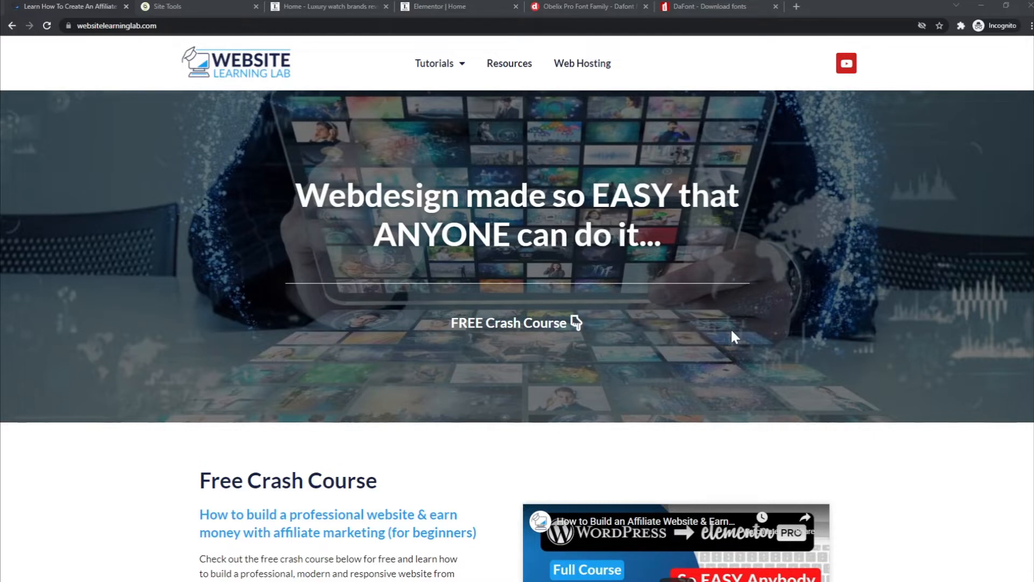
mouse_move(606, 289)
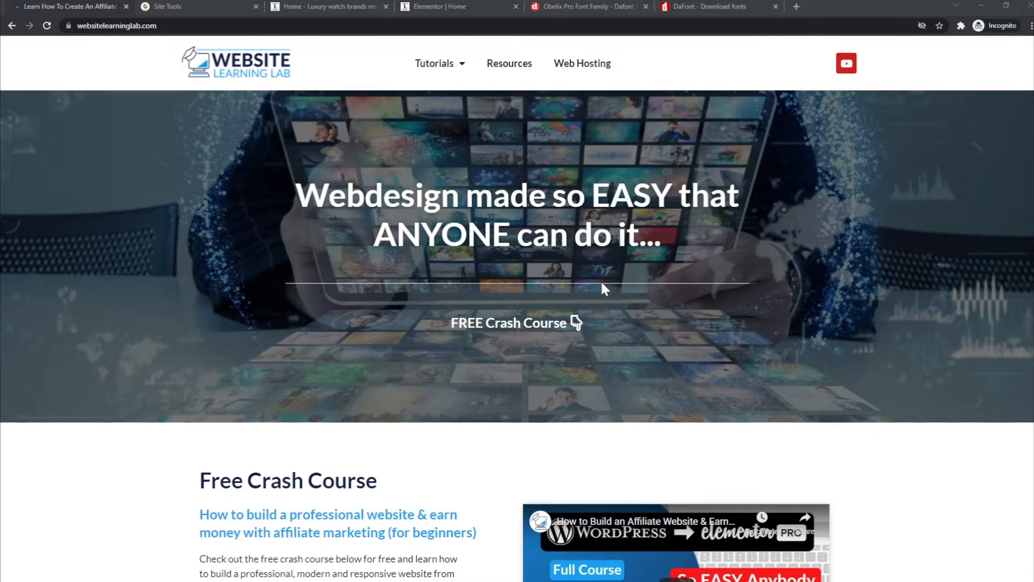
mouse_move(587, 289)
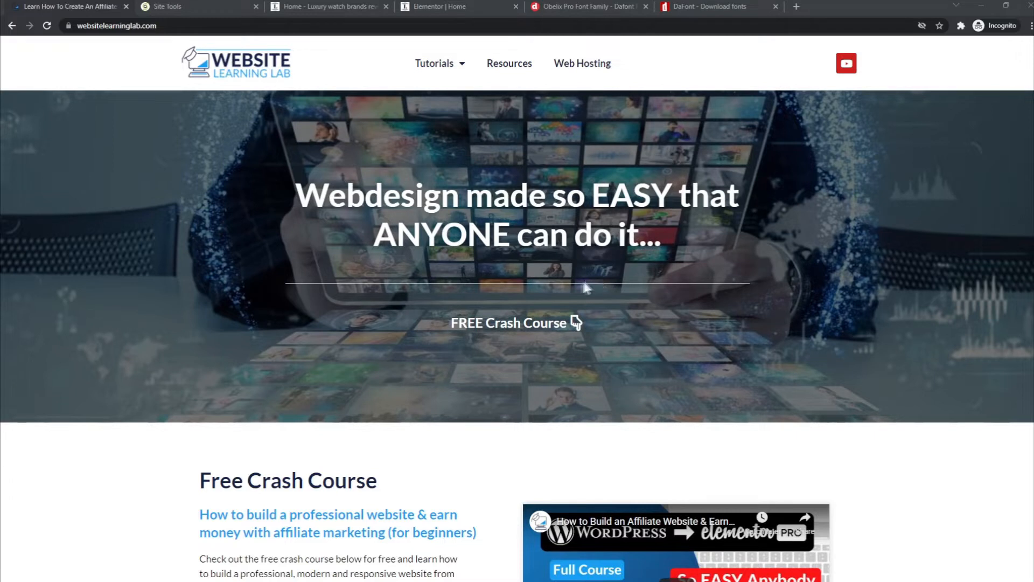
mouse_move(571, 288)
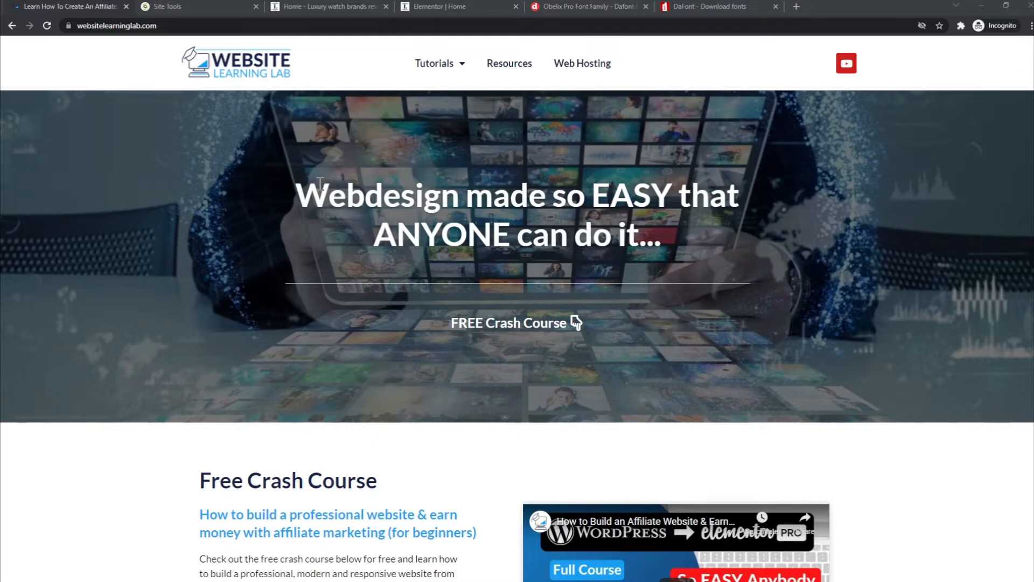
mouse_move(371, 209)
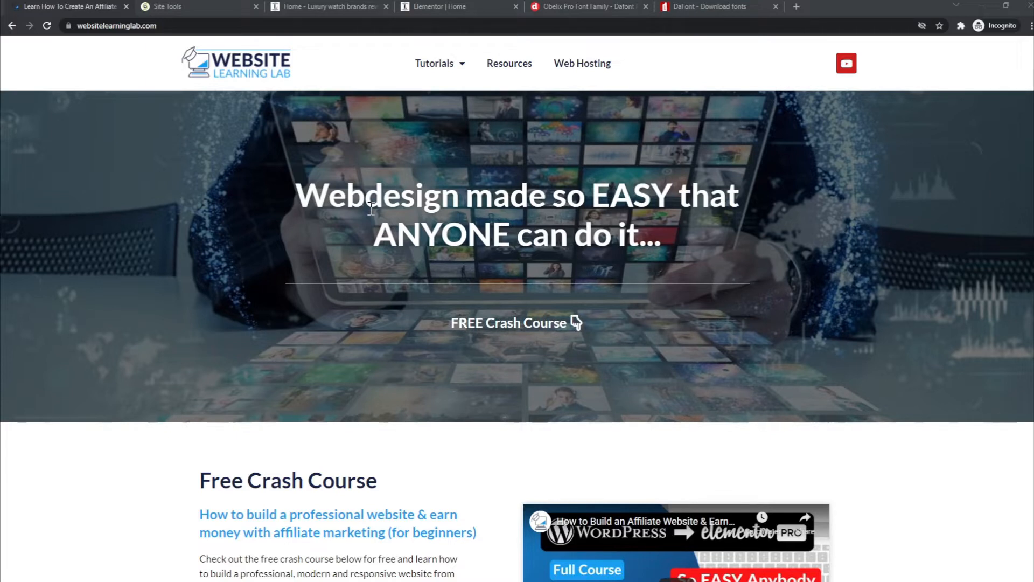
mouse_move(271, 242)
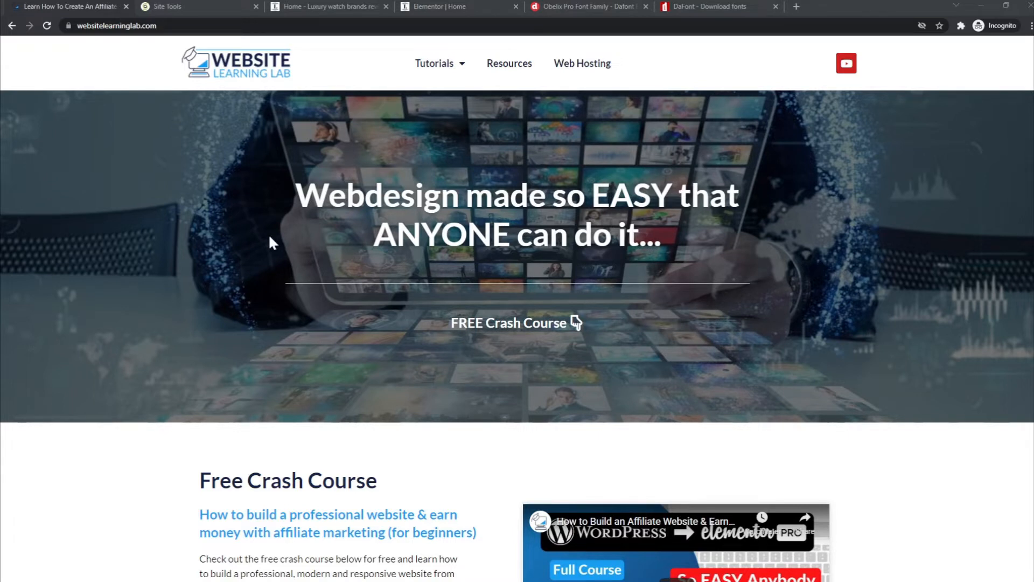
mouse_move(399, 210)
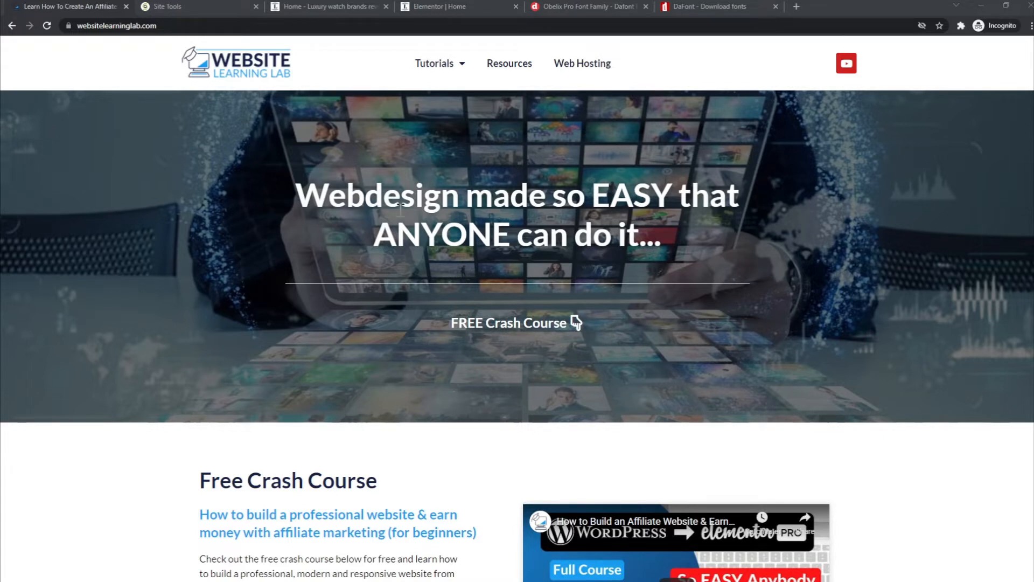
mouse_move(778, 254)
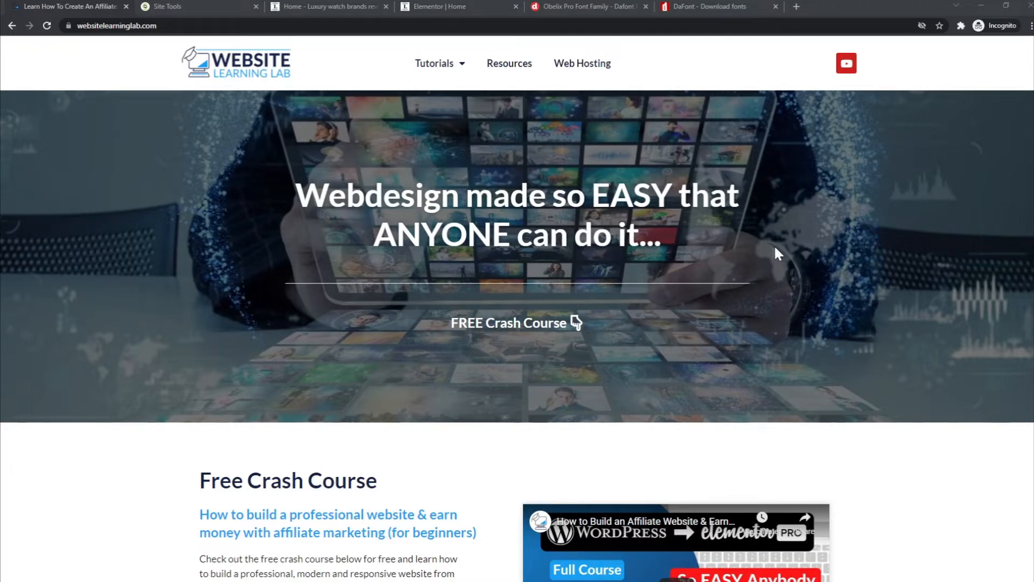
mouse_move(817, 241)
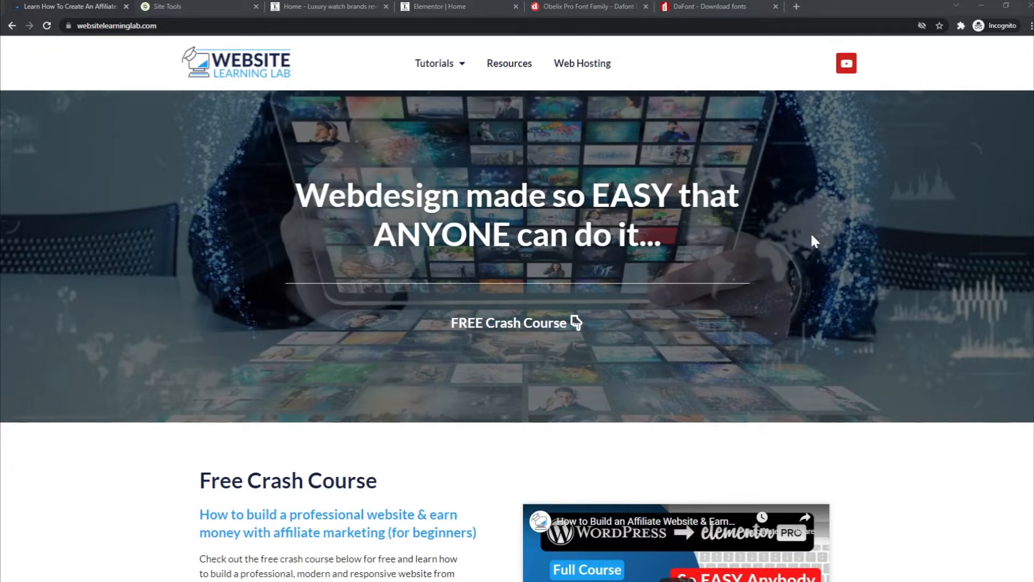
mouse_move(800, 211)
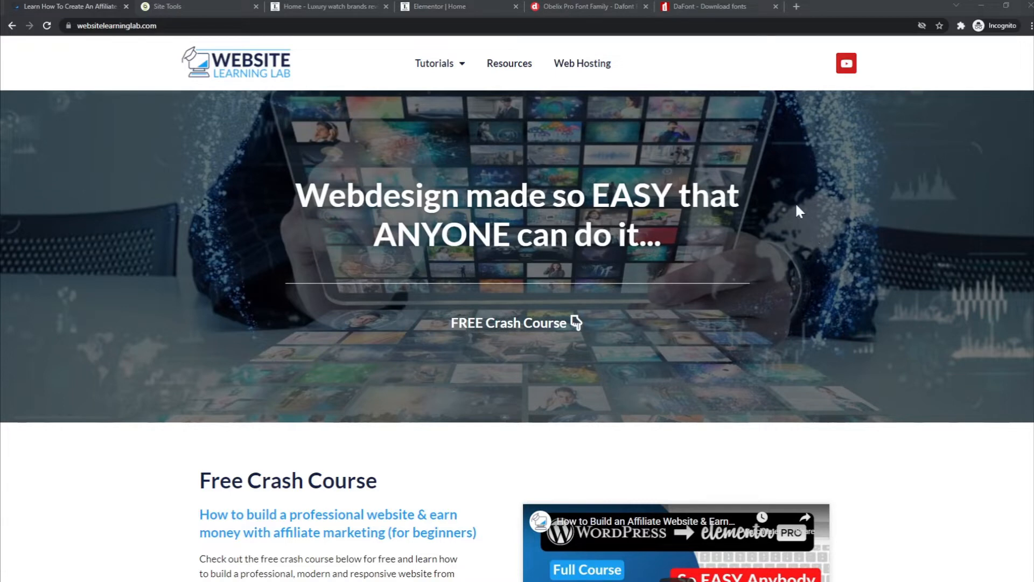
mouse_move(688, 122)
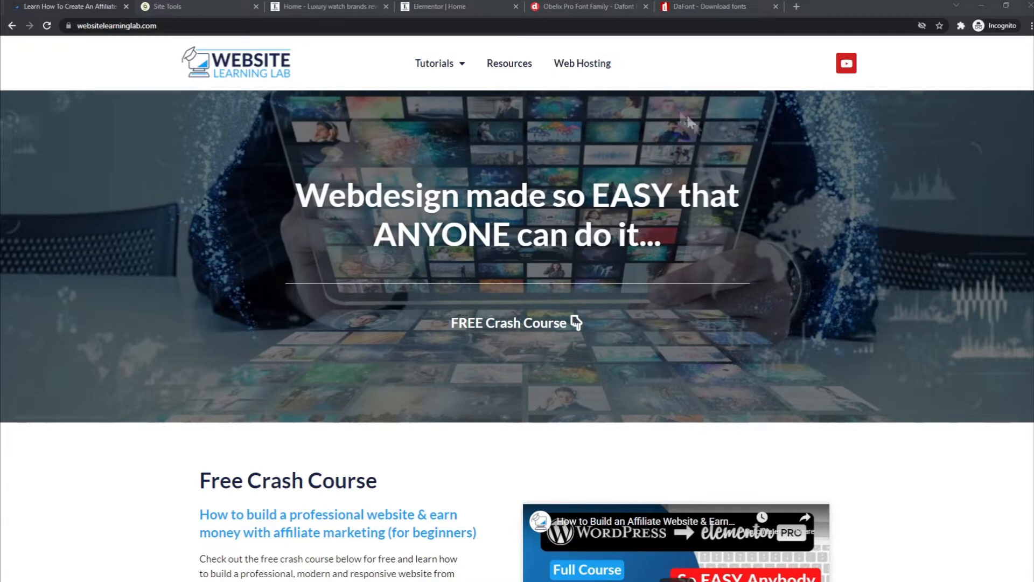
left_click(587, 7)
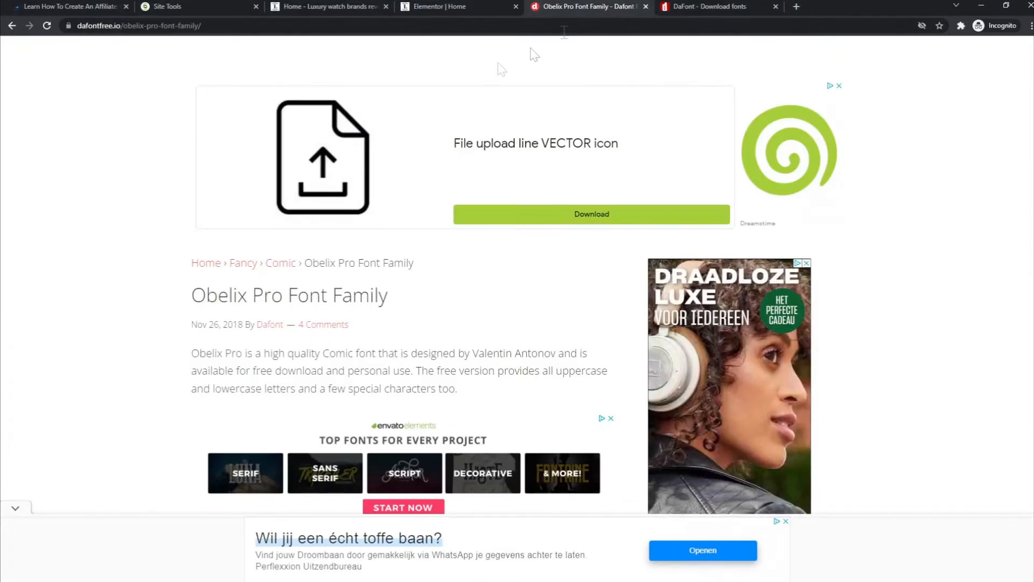
scroll("down", 3)
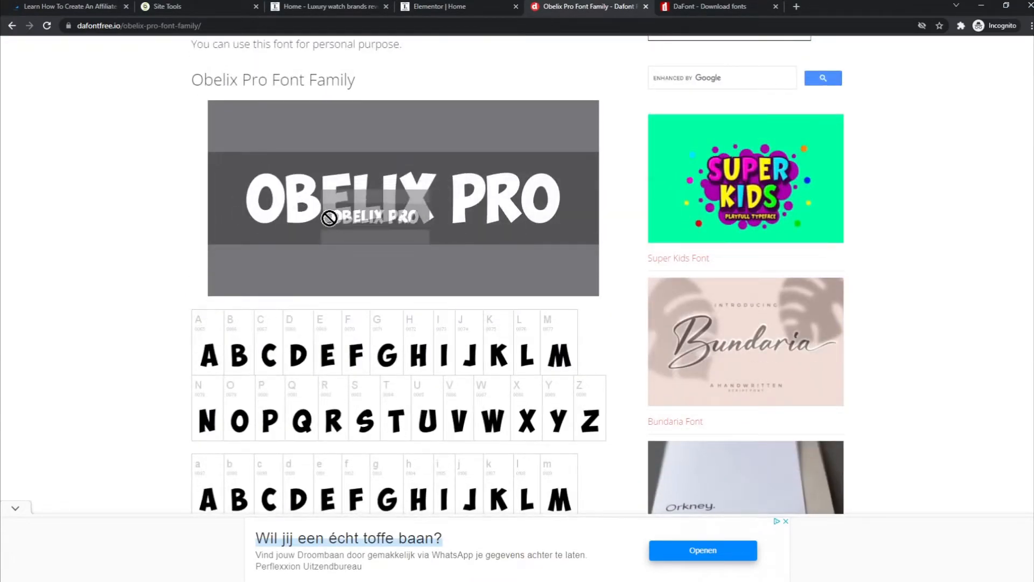
scroll("down", 3)
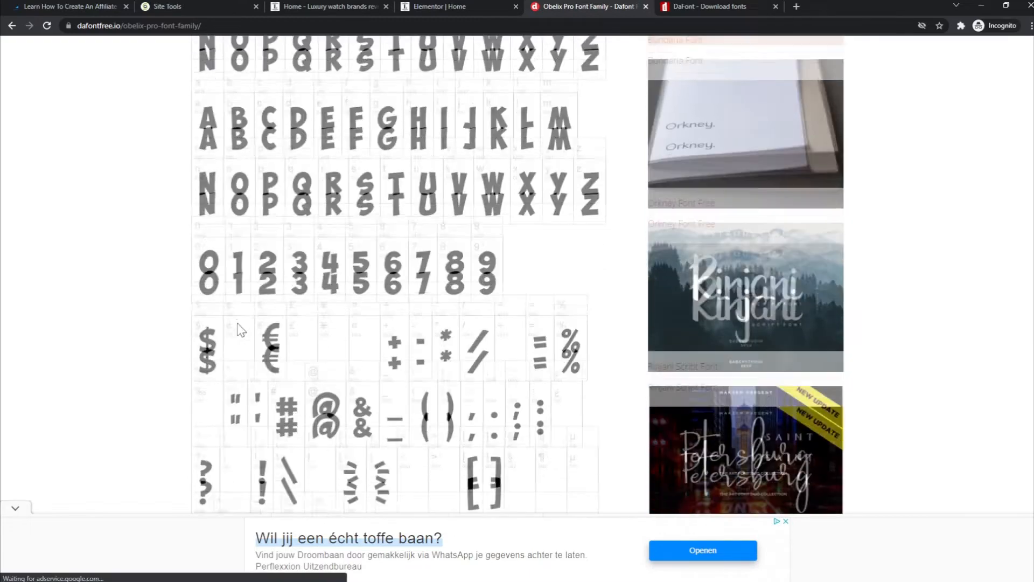
scroll("down", 3)
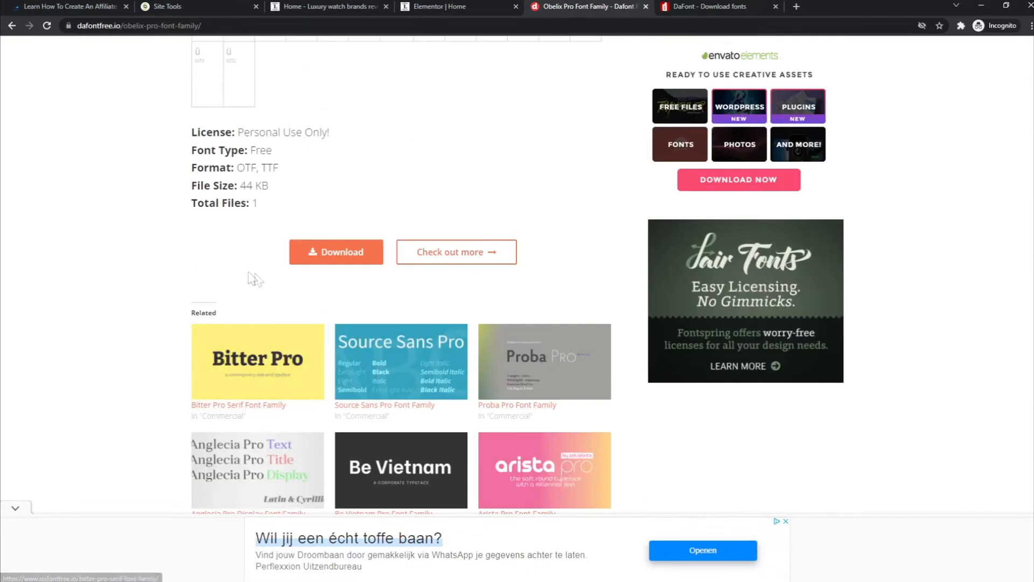
mouse_move(147, 158)
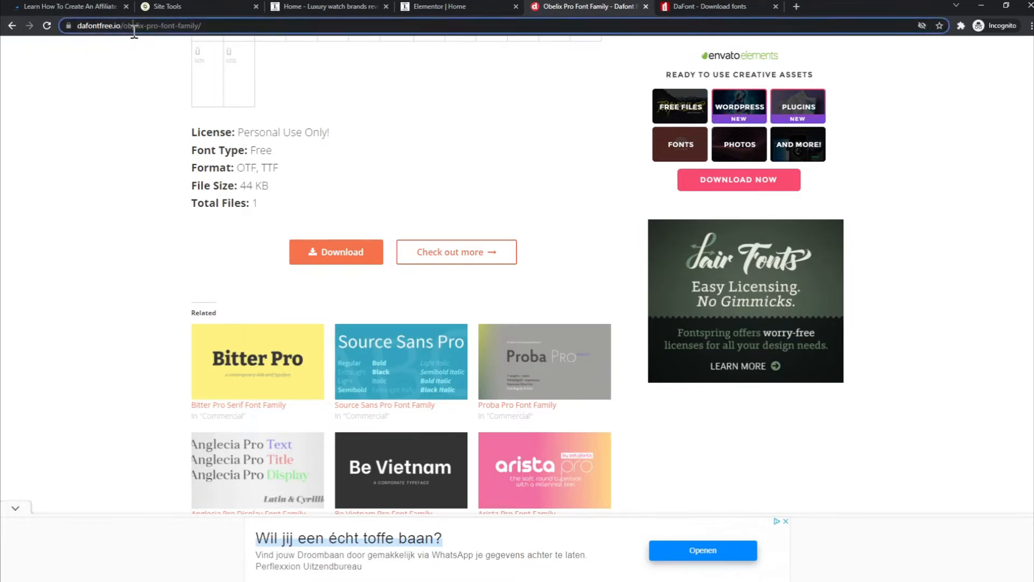
left_click(164, 26)
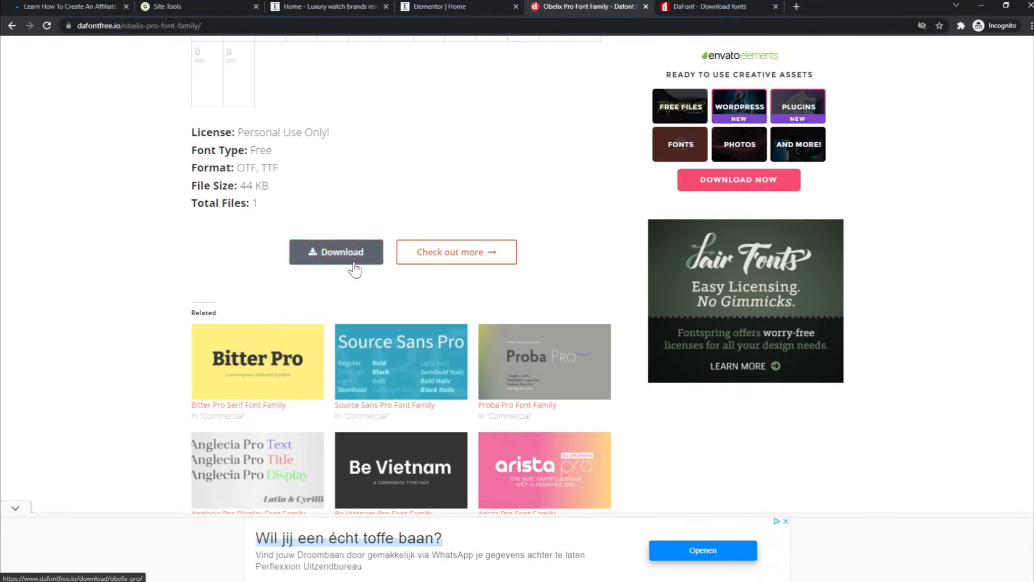
- Download the obelixpro.zip archive and view its folder of four font files
left_click(336, 252)
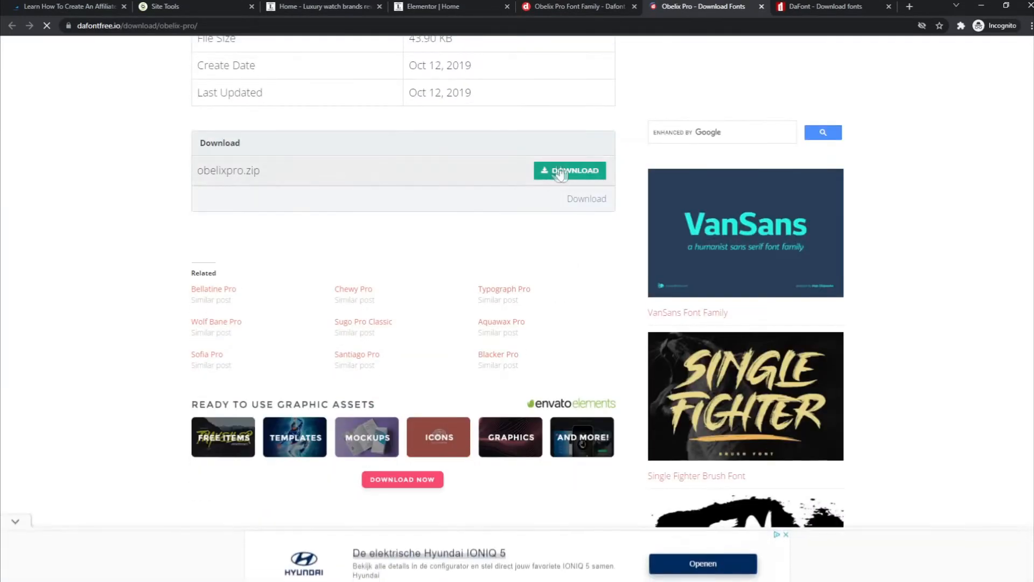
left_click(568, 170)
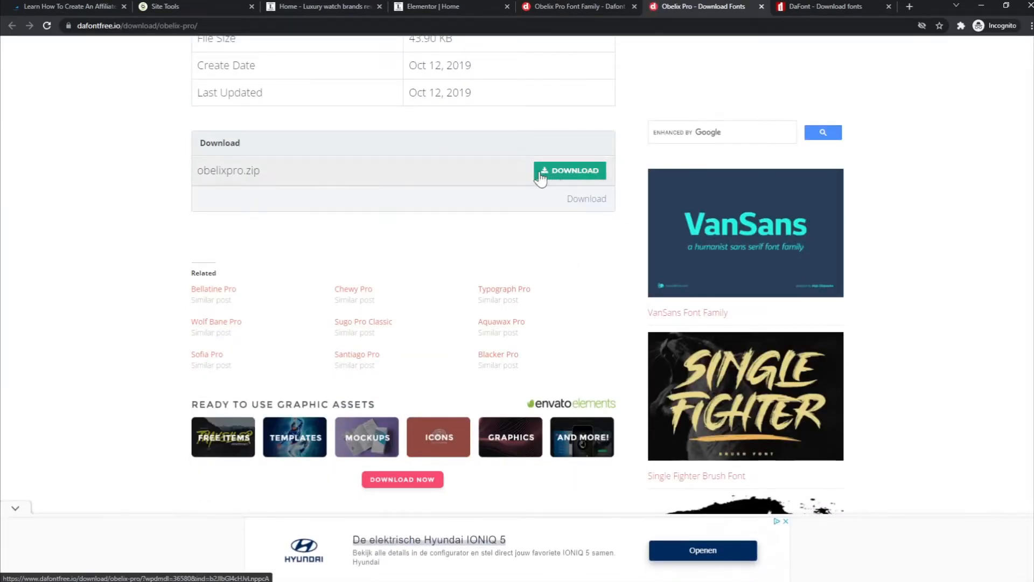
mouse_move(531, 192)
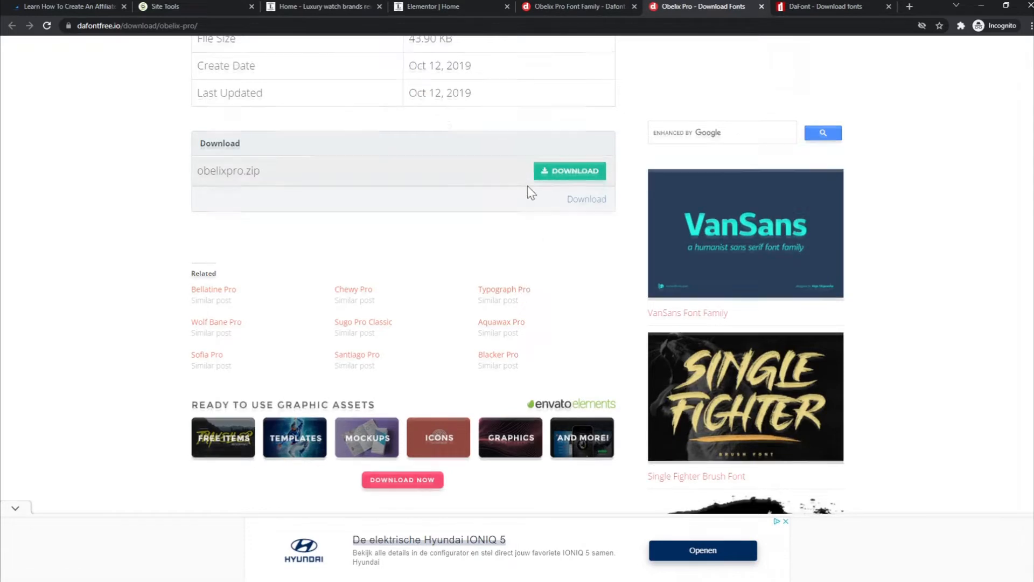
scroll("up", 3)
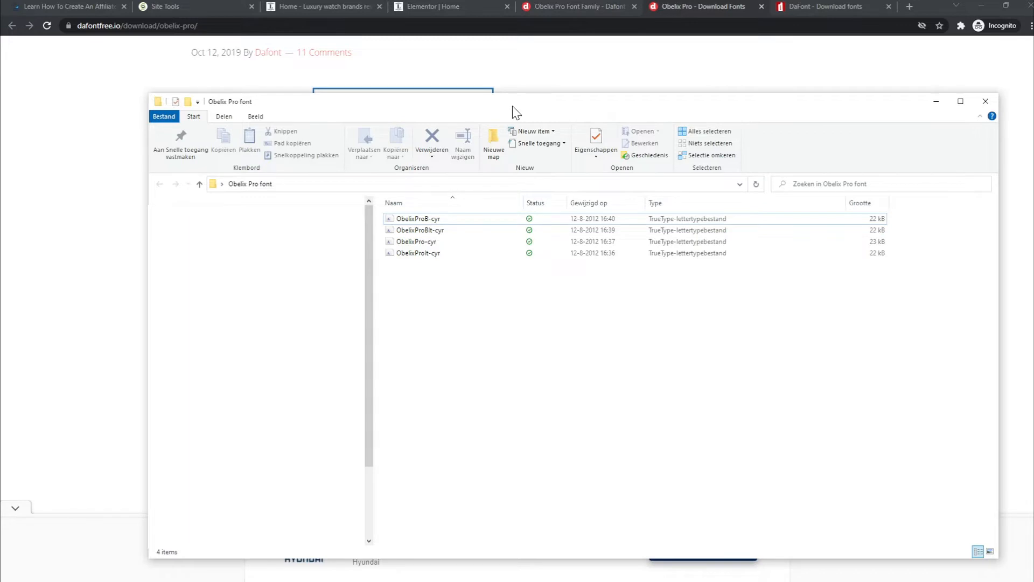
mouse_move(496, 302)
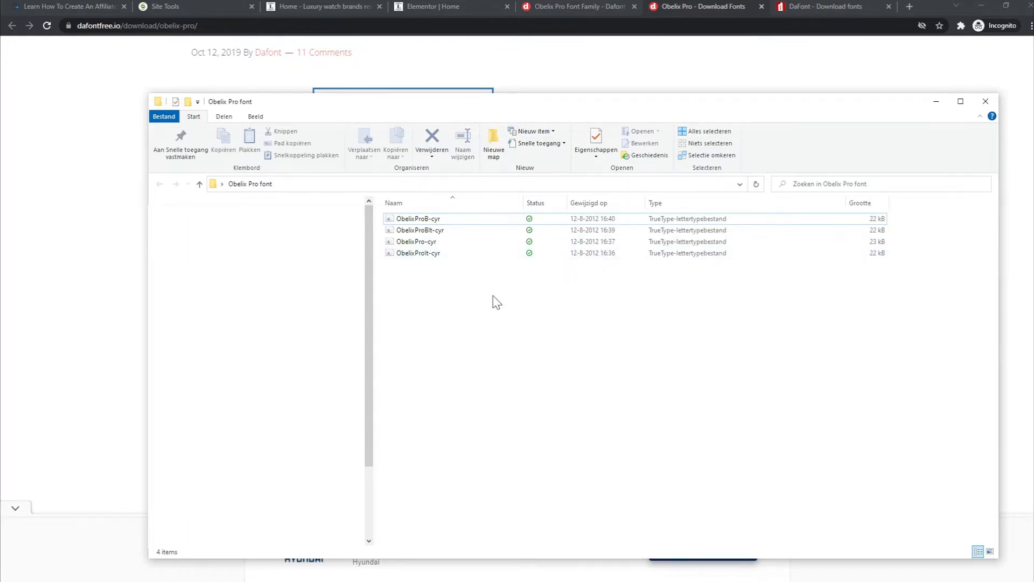
- Select all four Obelix Pro font files, then move to the DaFont homepage
key("ctrl+a")
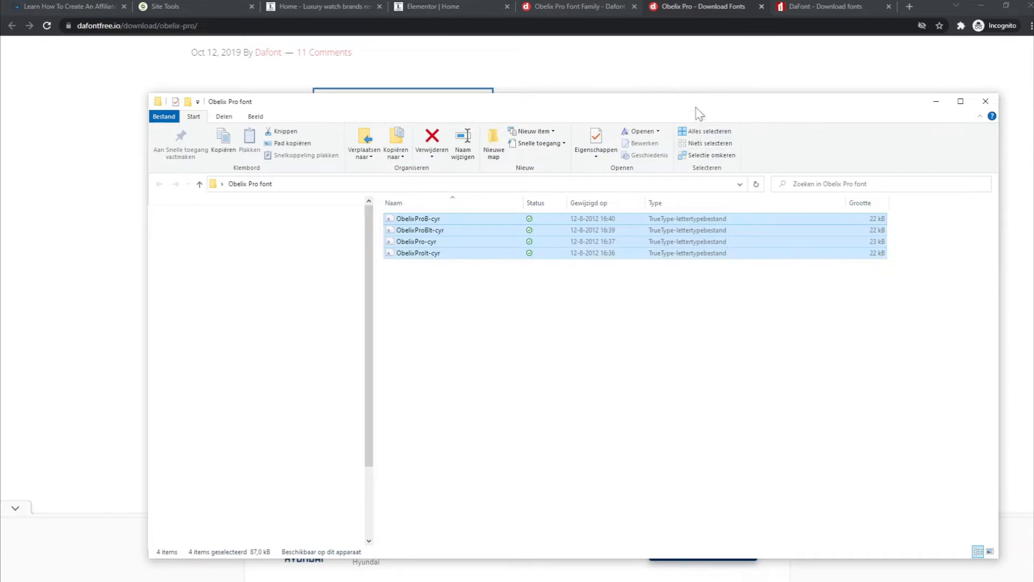
left_click(821, 7)
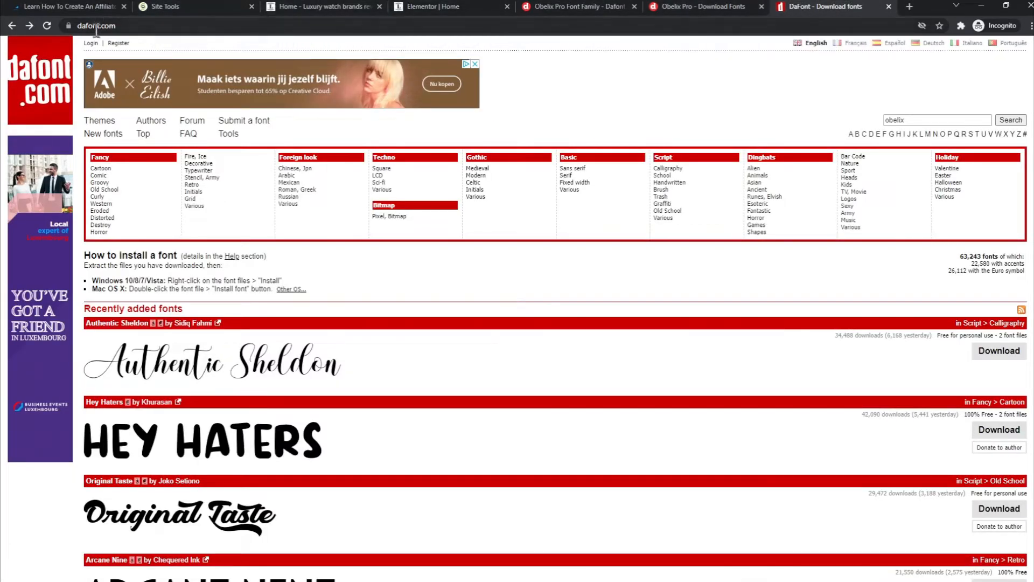
left_click(96, 26)
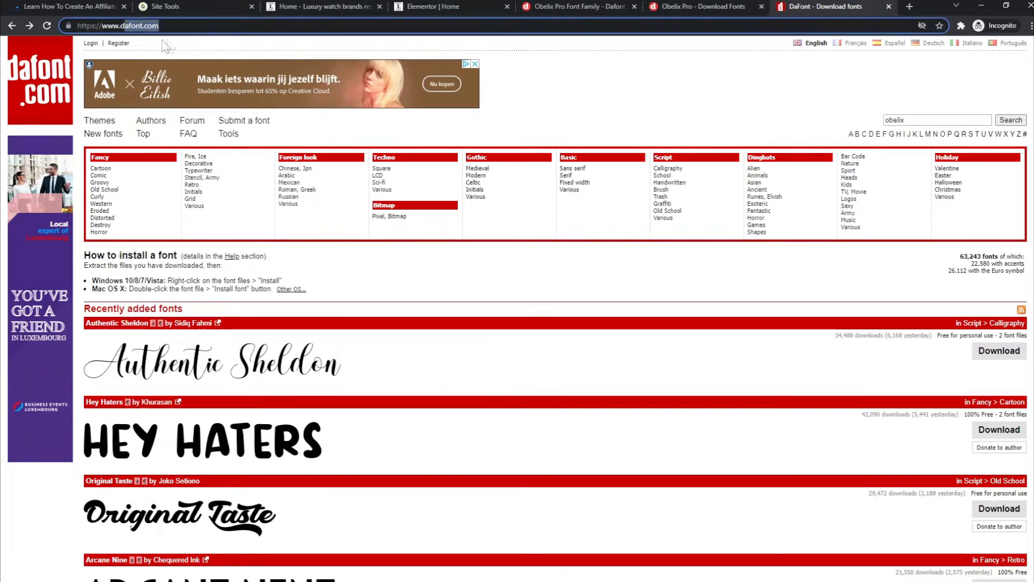
scroll("down", 3)
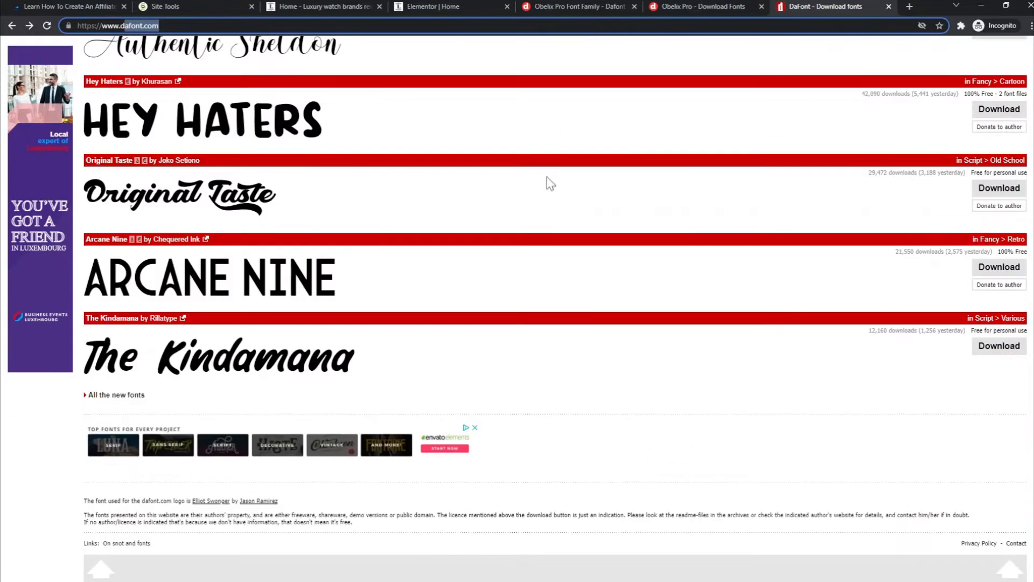
mouse_move(610, 202)
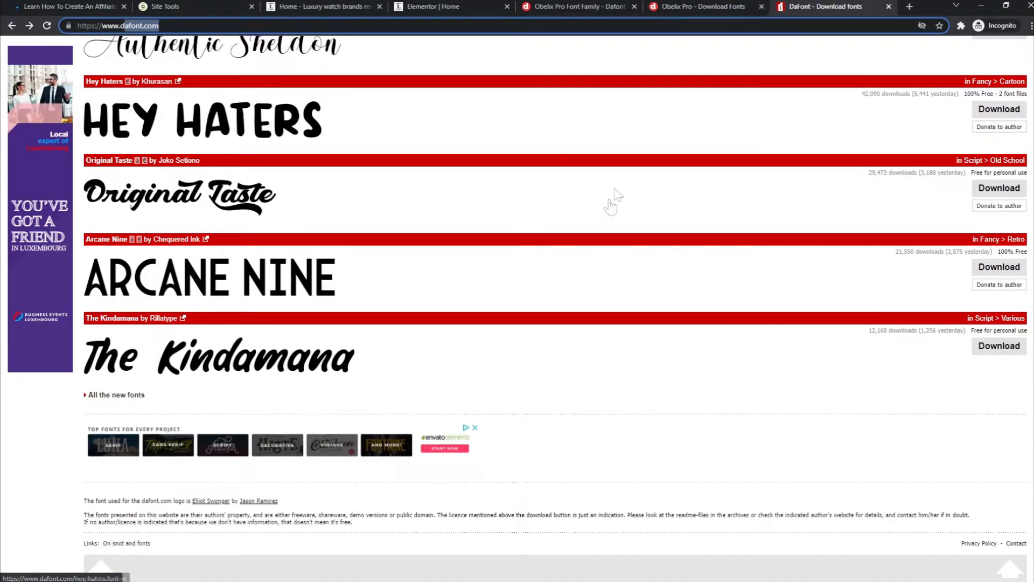
scroll("up", 3)
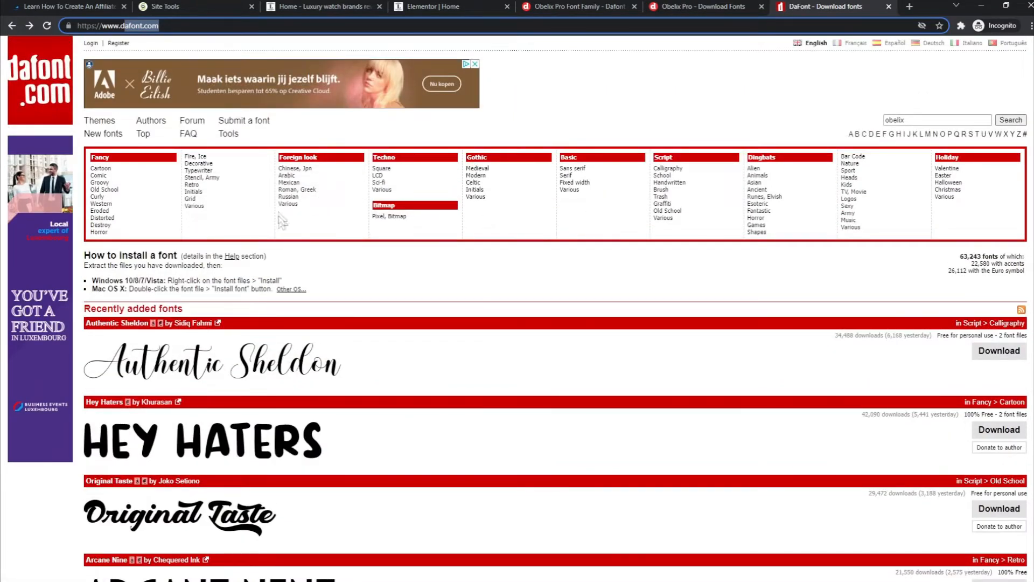
scroll("down", 3)
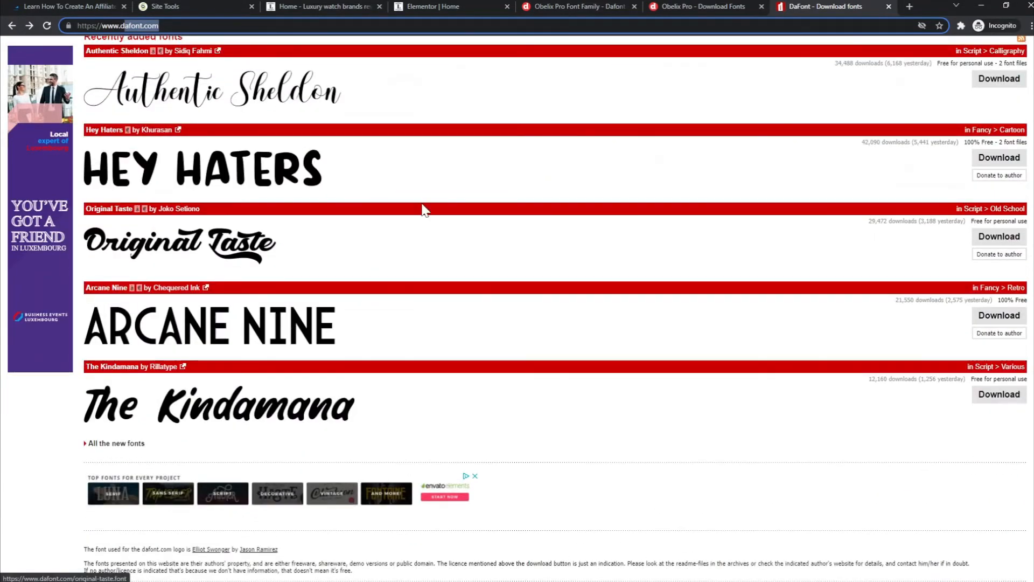
scroll("up", 3)
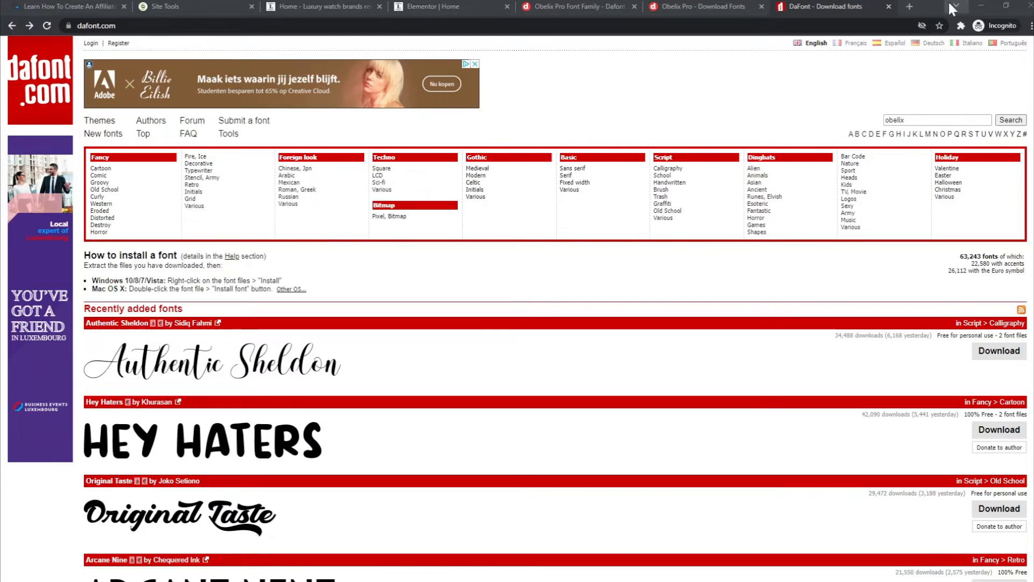
mouse_move(329, 406)
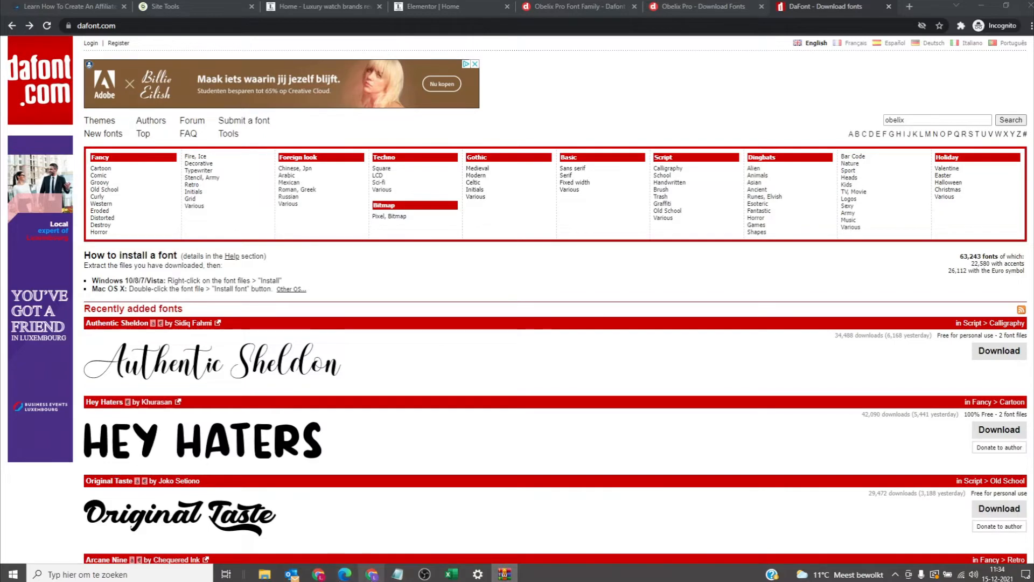
- Maximize the Canva window showing the Brand Kit page
scroll("down", 3)
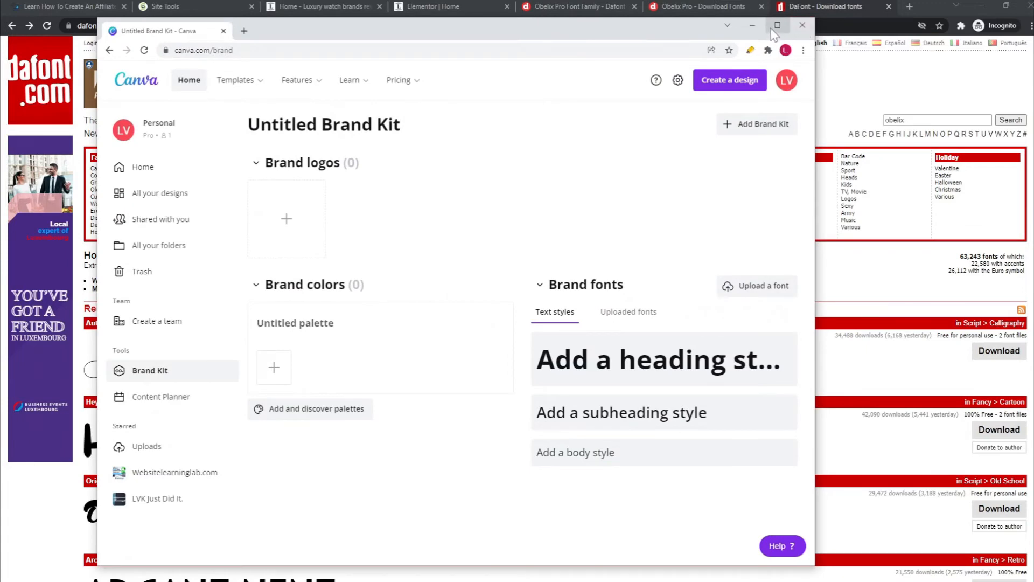
left_click(776, 24)
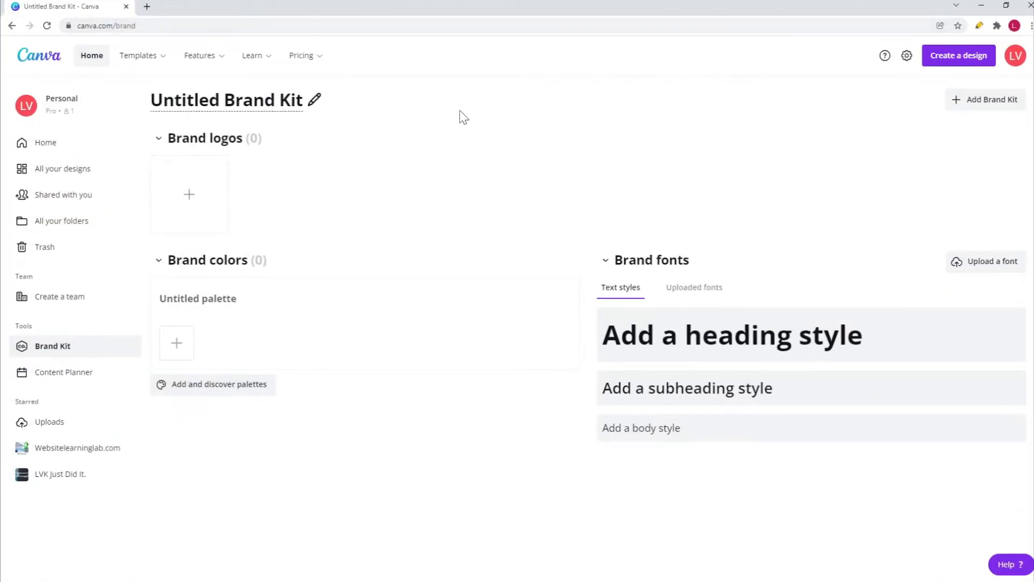
mouse_move(461, 123)
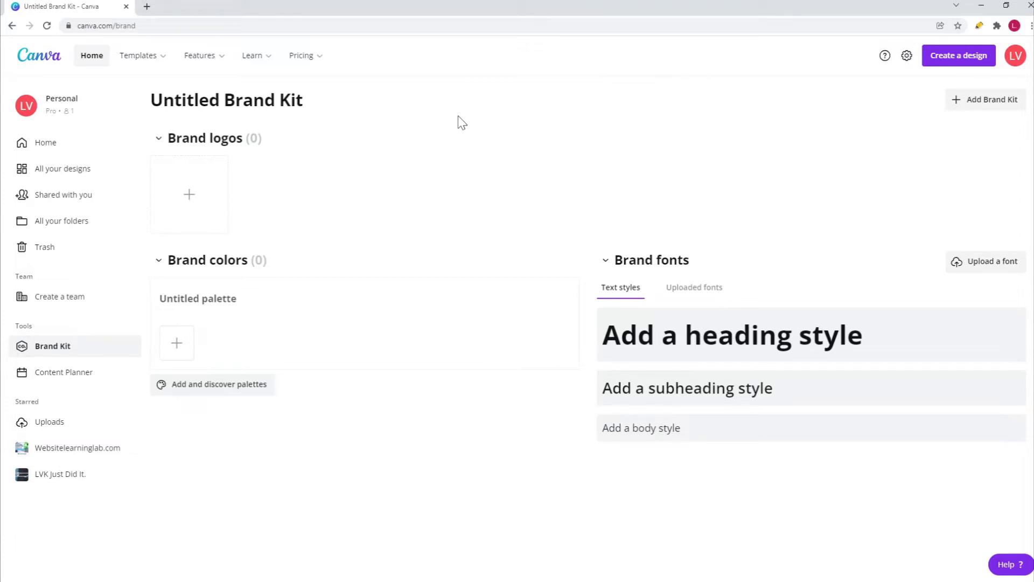
mouse_move(226, 99)
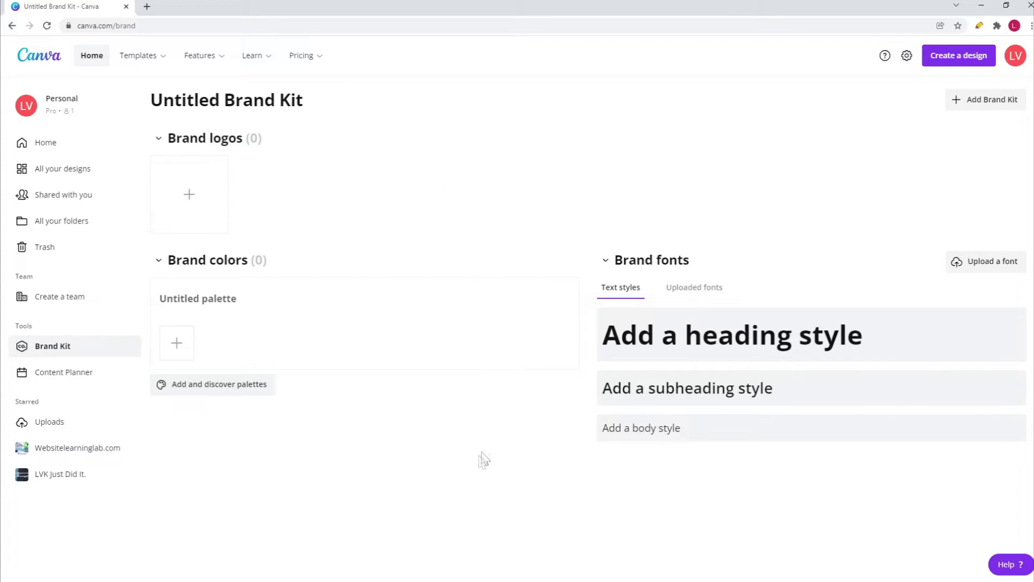
mouse_move(186, 496)
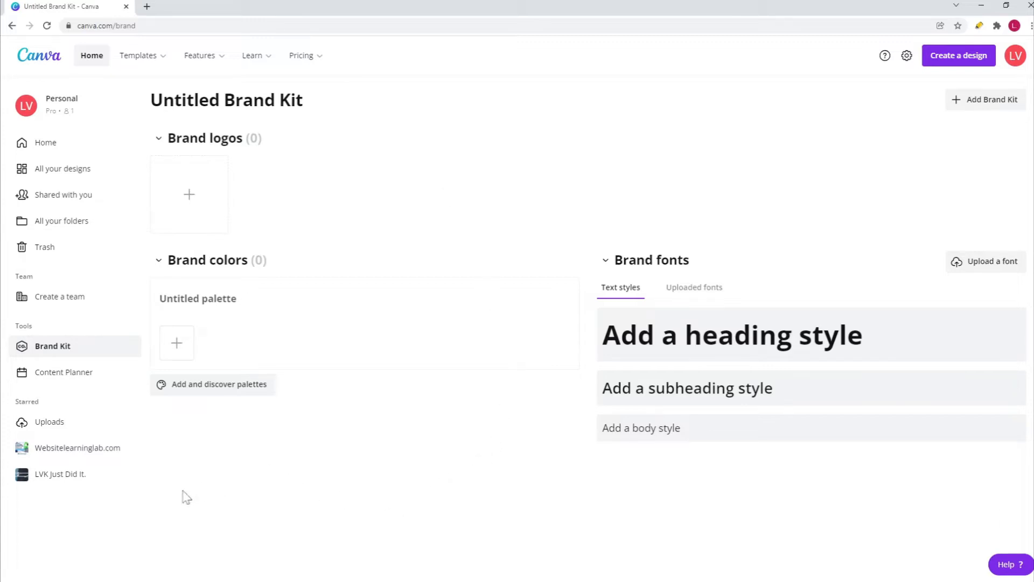
mouse_move(78, 351)
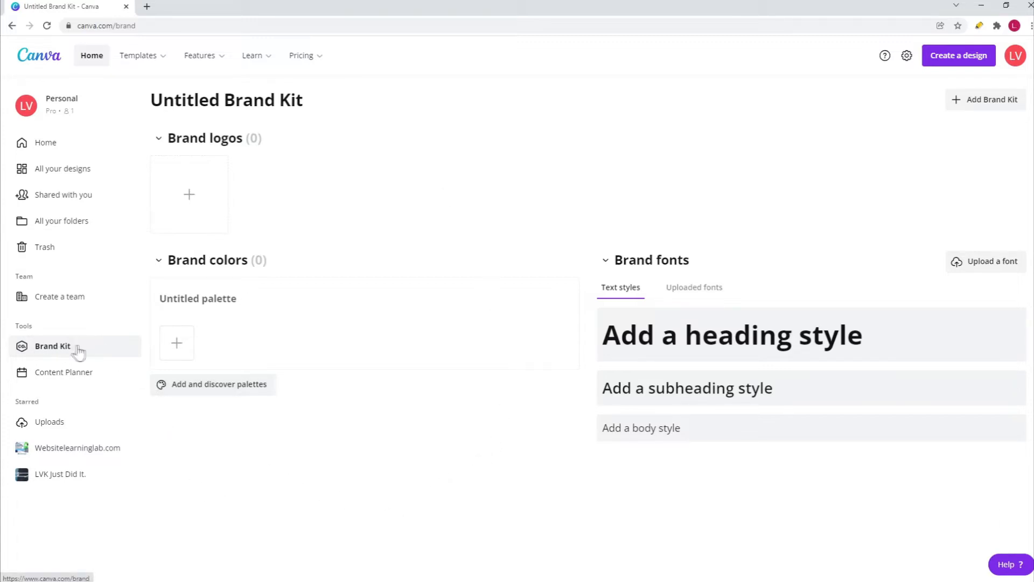
mouse_move(37, 356)
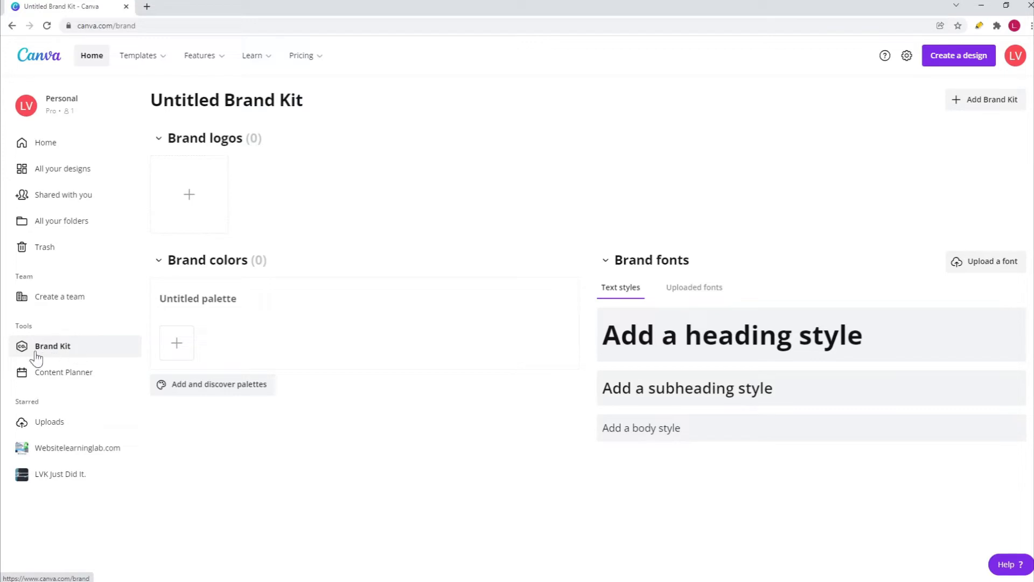
mouse_move(62, 361)
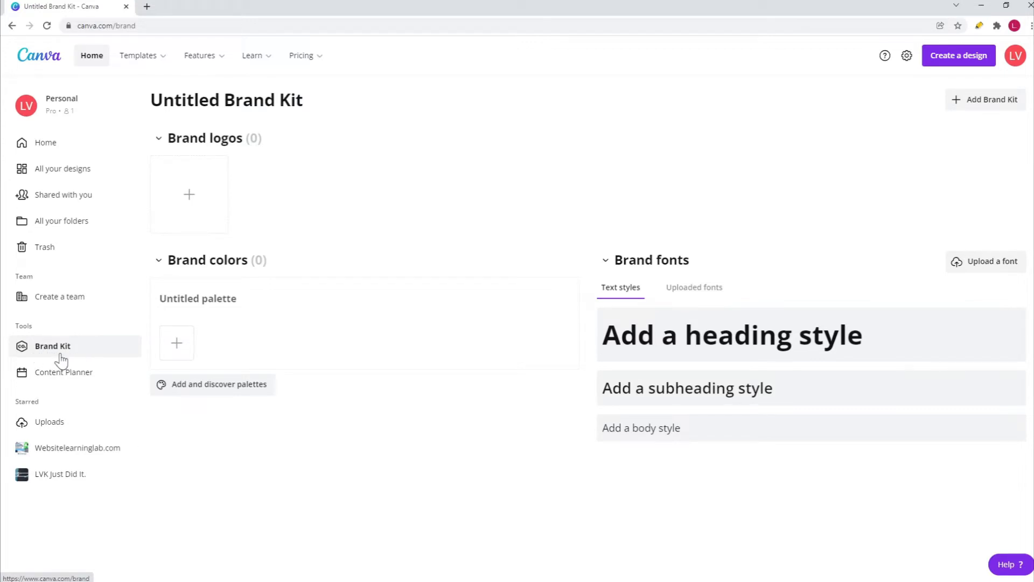
mouse_move(431, 506)
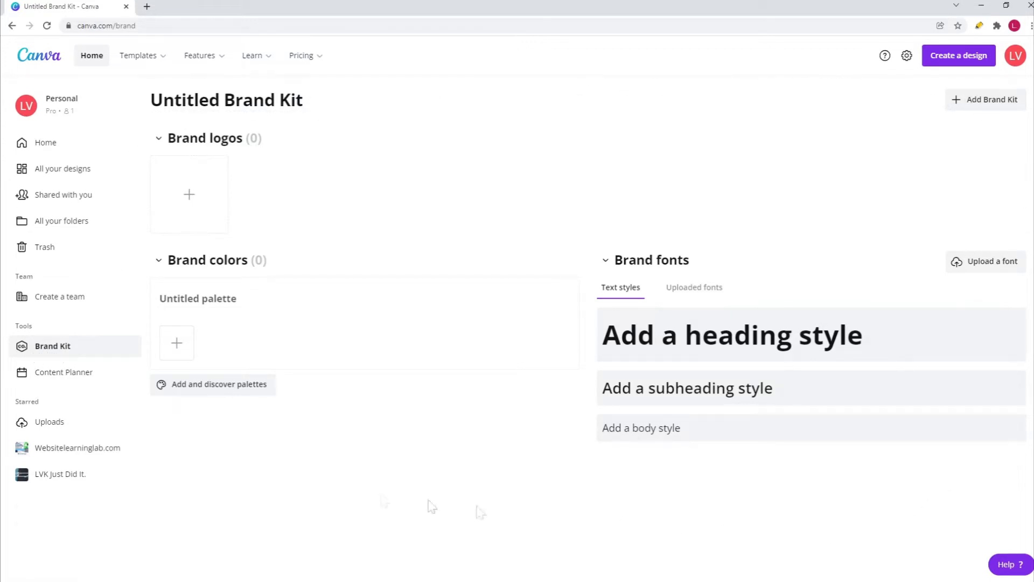
mouse_move(566, 572)
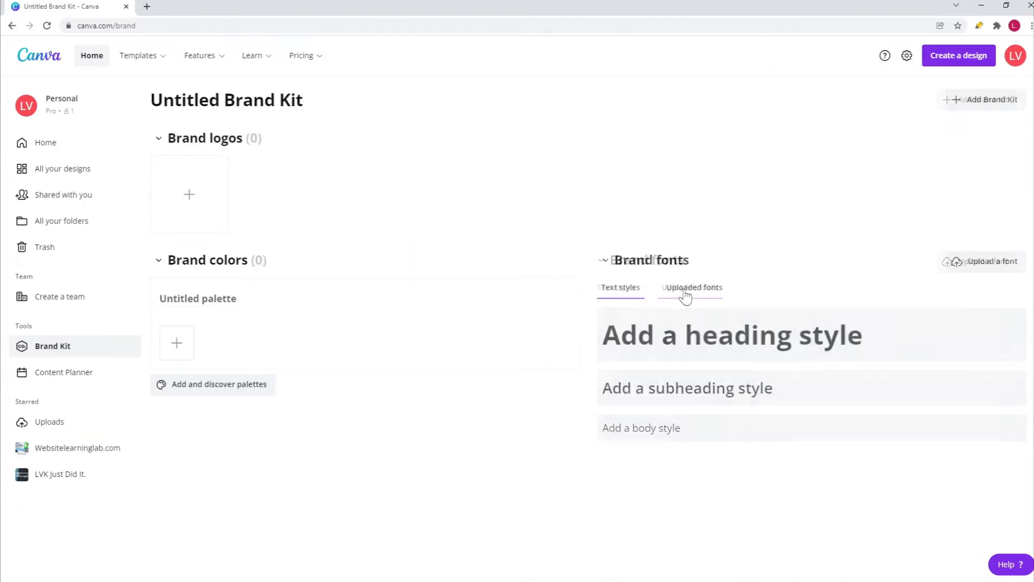
- Review the Uploaded fonts list and return to the heading and body text styles
left_click(694, 286)
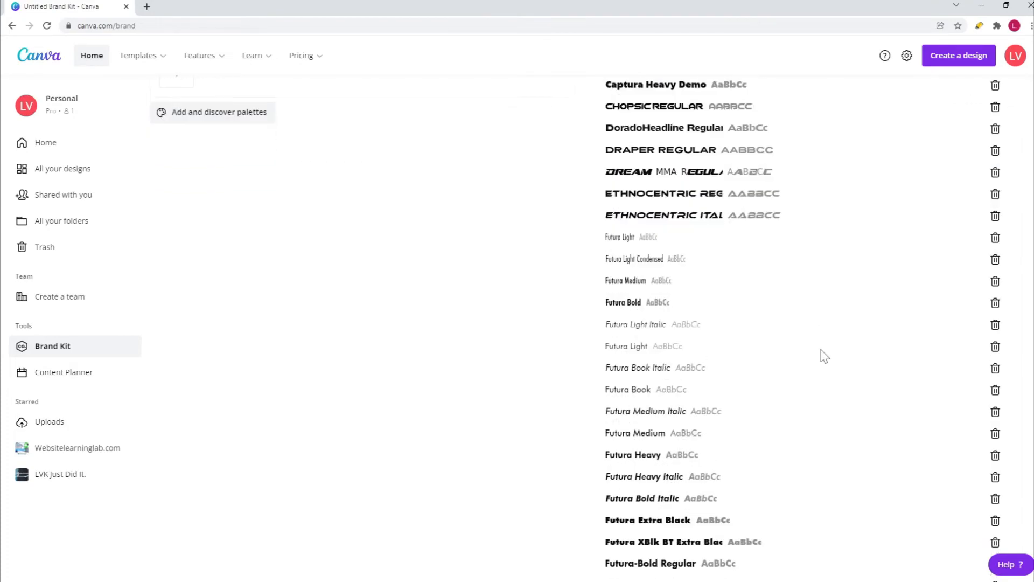
scroll("down", 3)
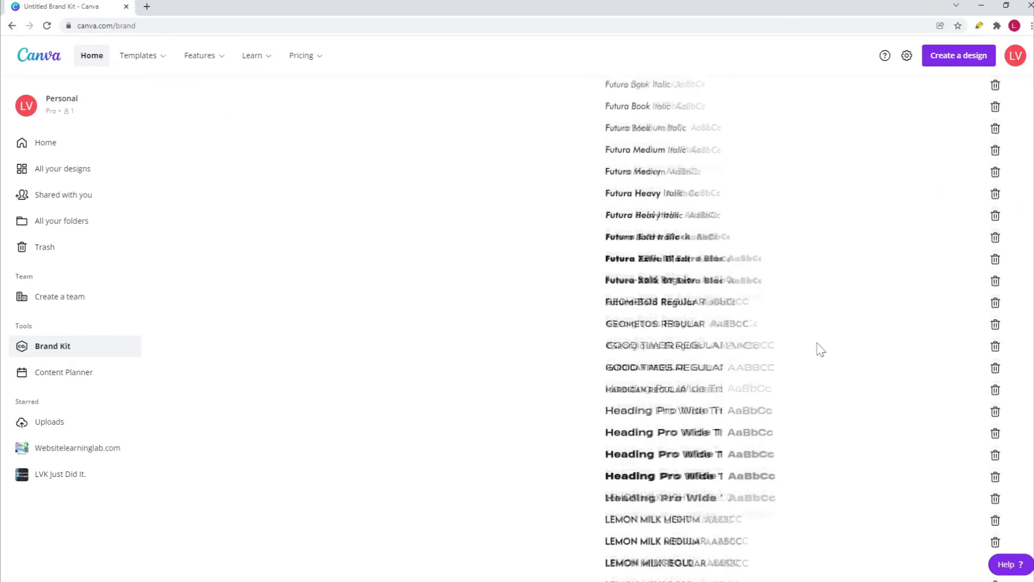
scroll("down", 3)
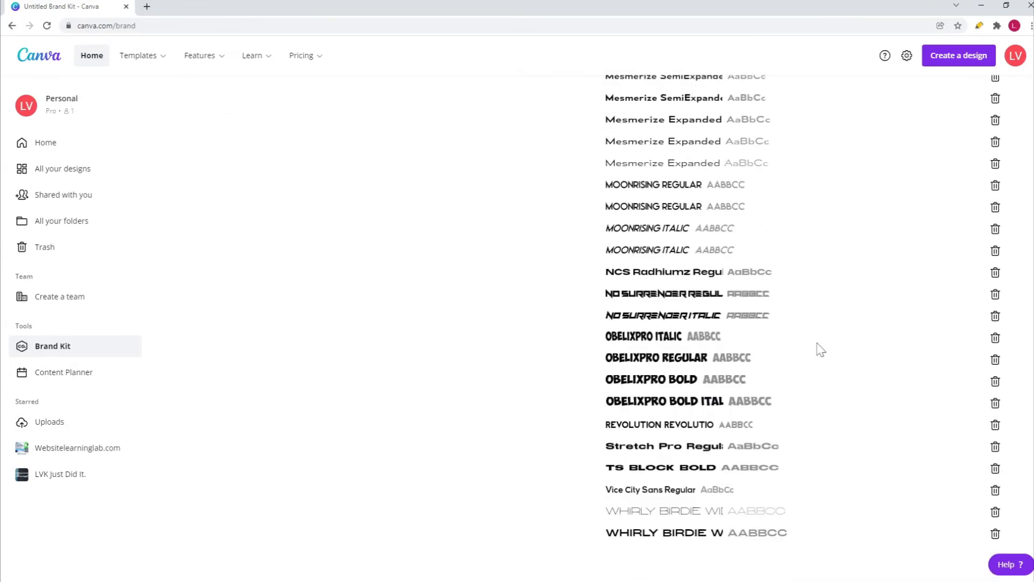
scroll("up", 3)
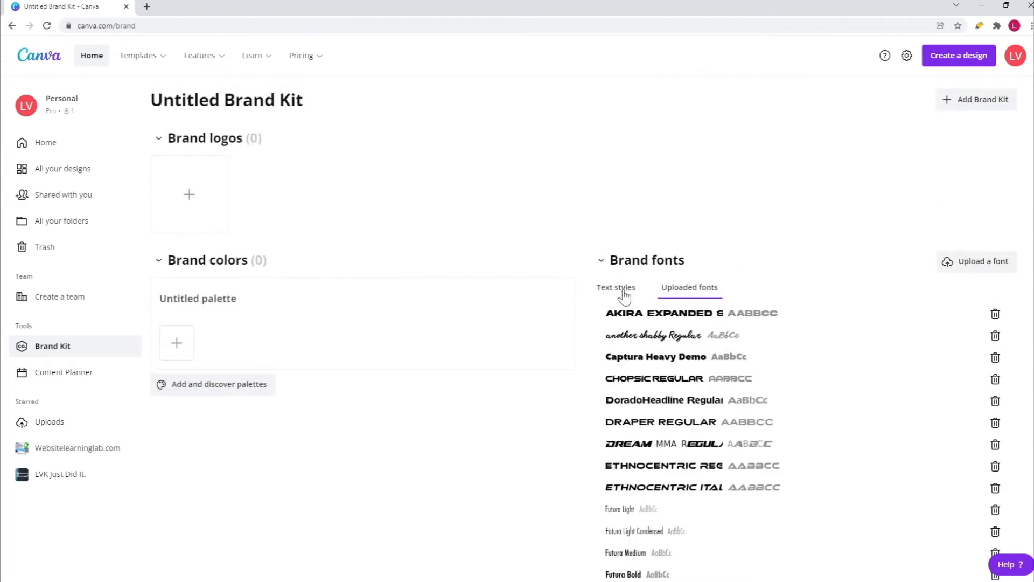
left_click(615, 286)
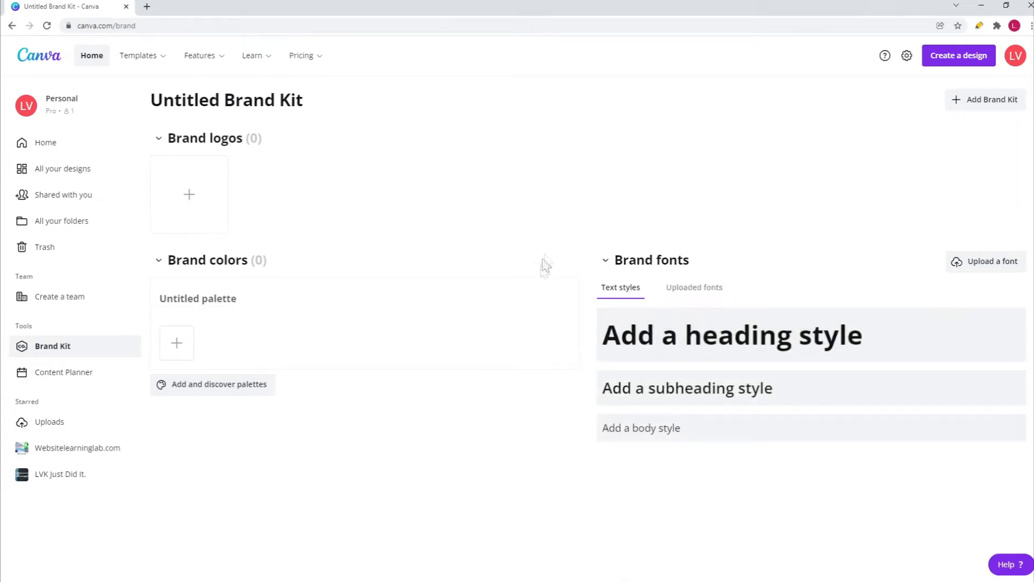
mouse_move(662, 190)
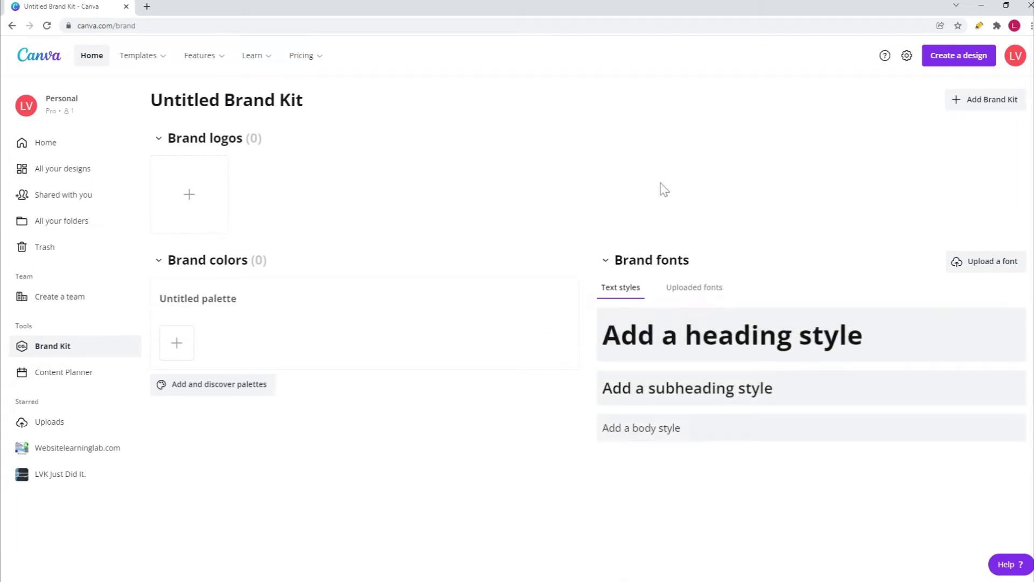
mouse_move(973, 277)
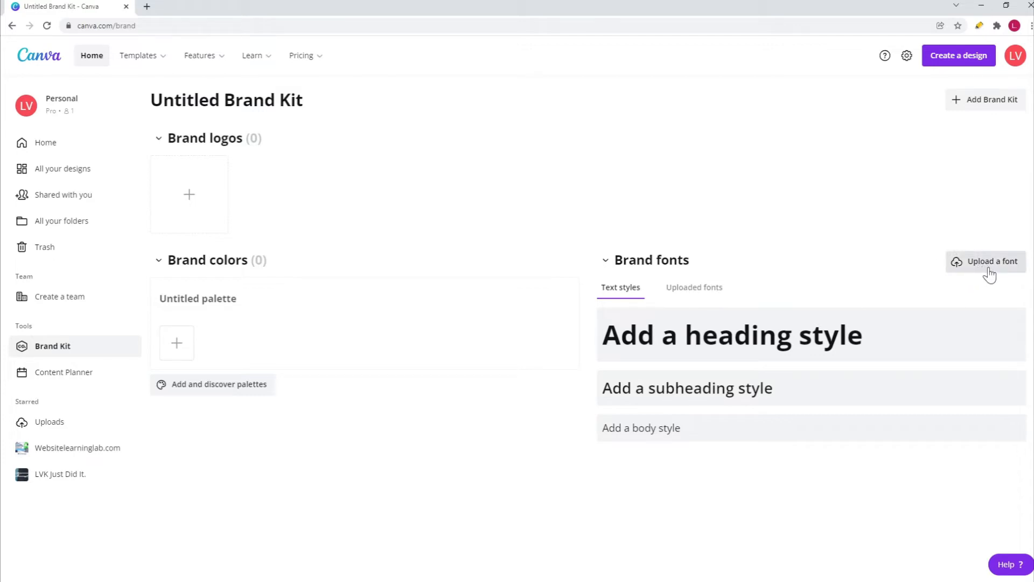
- Start a Brand Kit font upload and select all four Obelix Pro files in the font folder
left_click(991, 260)
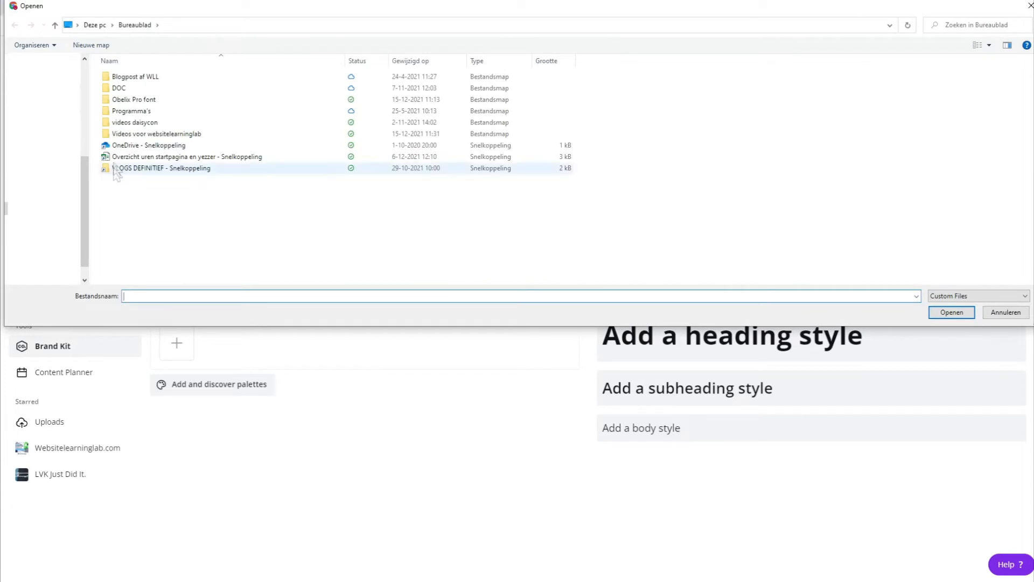
double_click(134, 99)
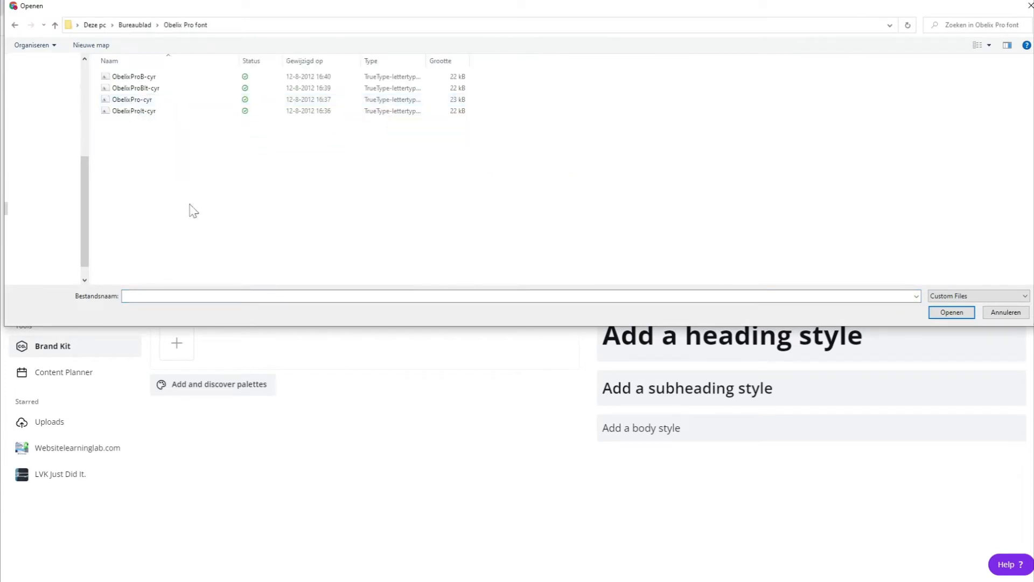
left_click(135, 75)
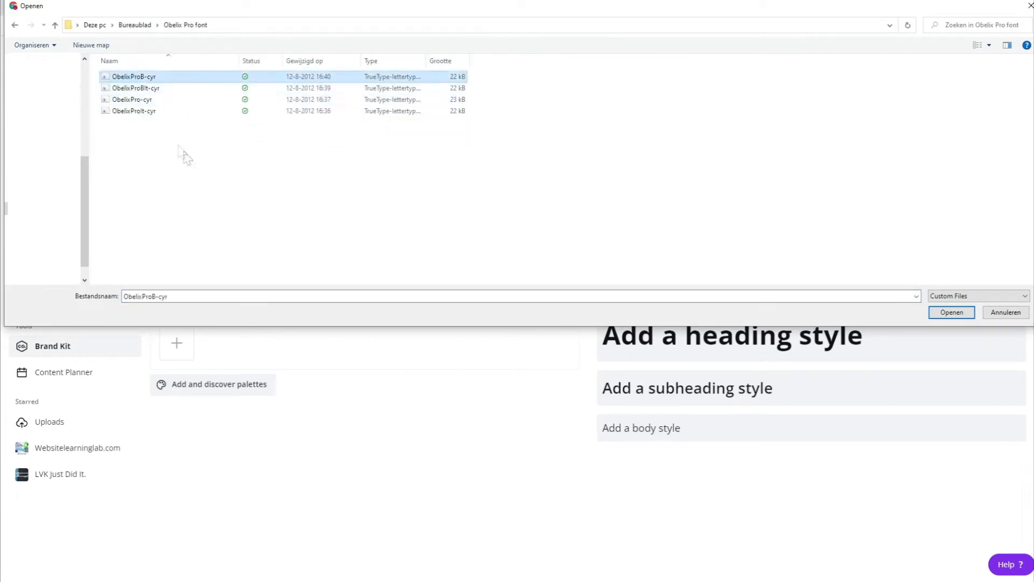
key("ctrl+a")
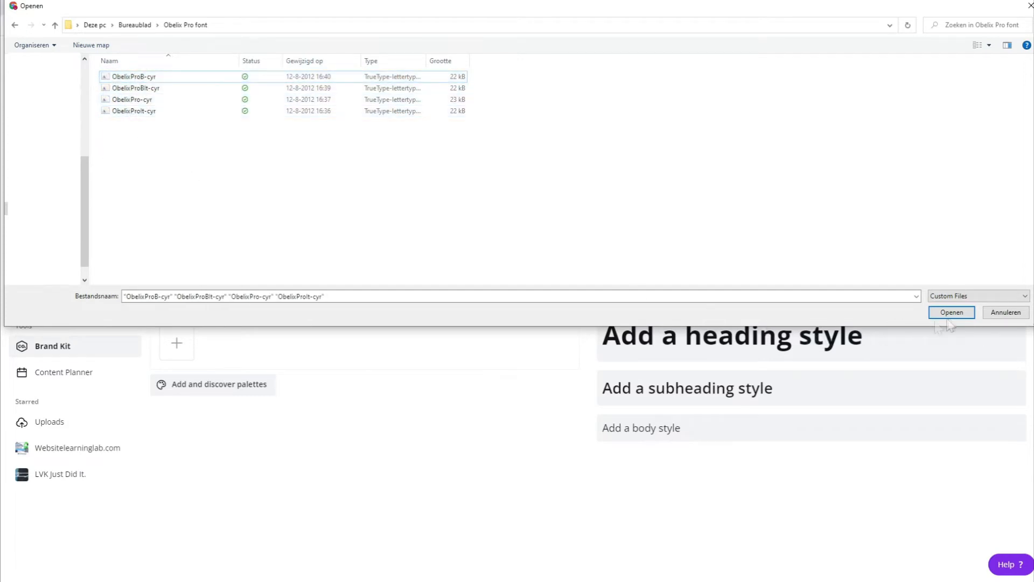
mouse_move(1027, 8)
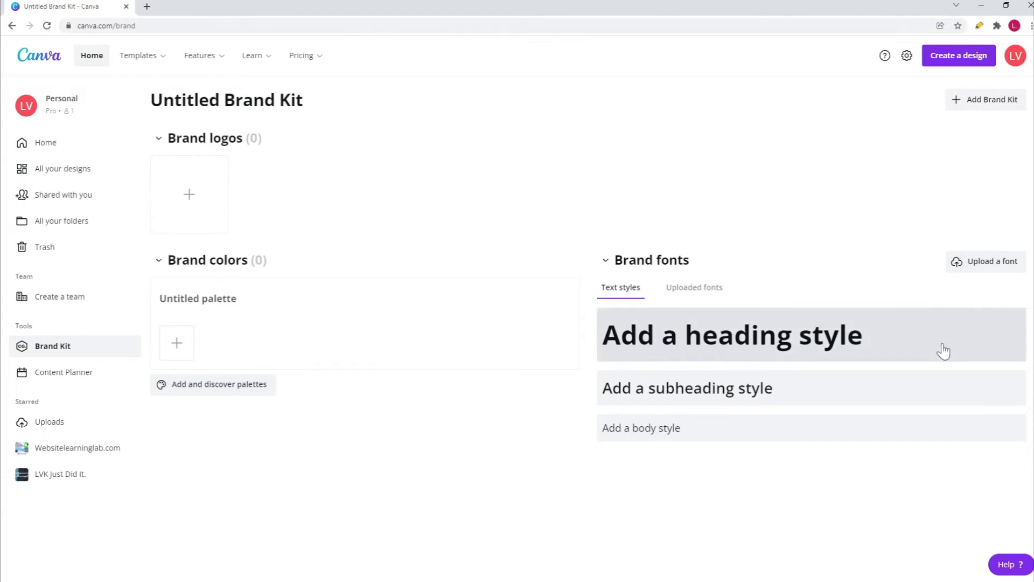
mouse_move(889, 335)
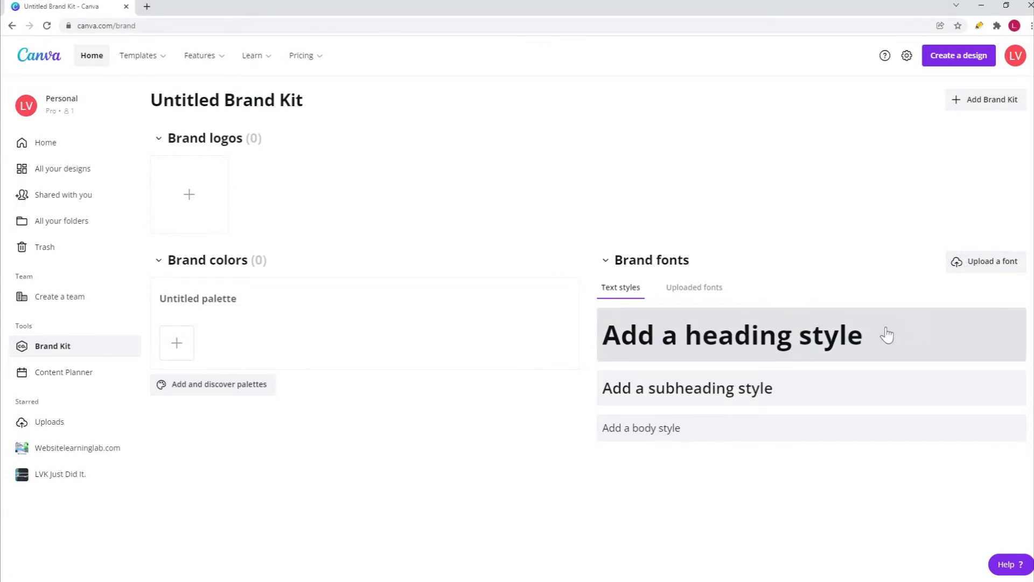
mouse_move(290, 173)
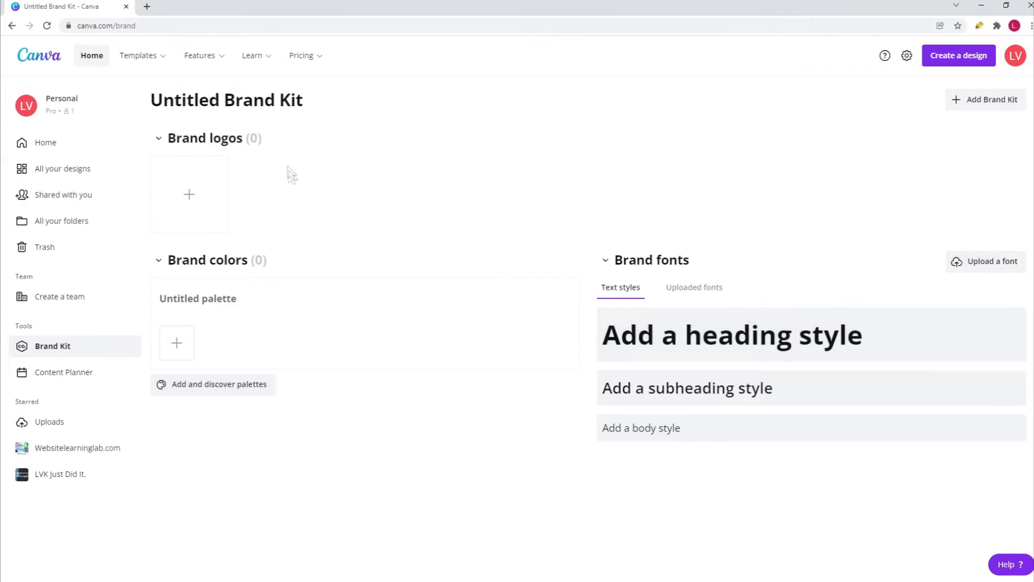
- Create a new custom-size design of 1920 × 1080 px
left_click(958, 55)
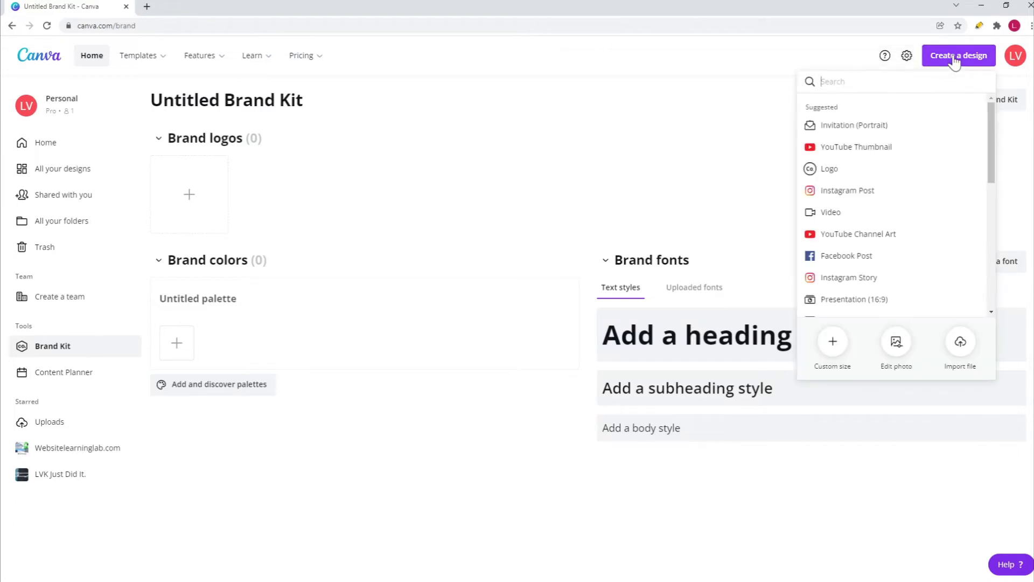
mouse_move(833, 346)
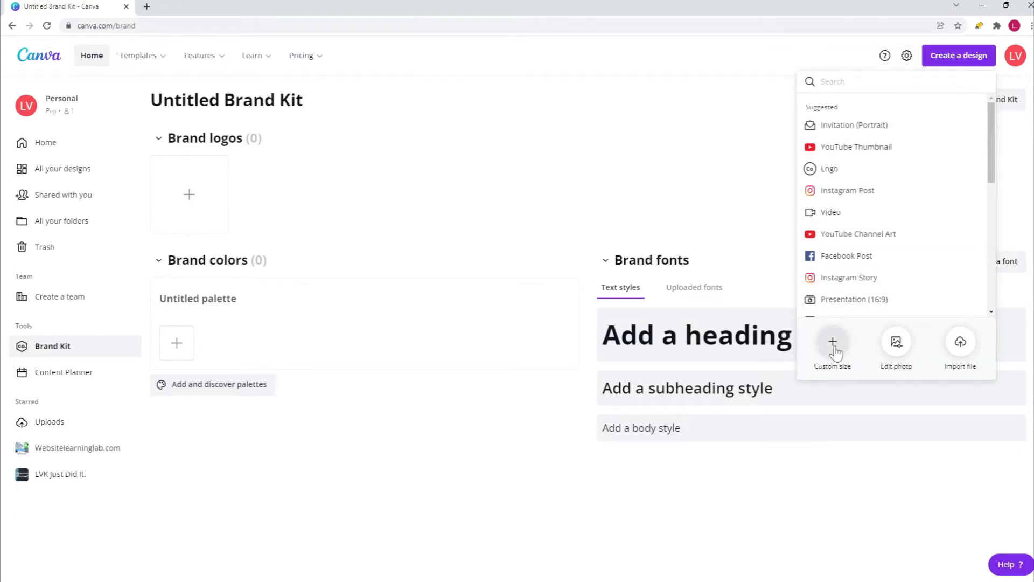
left_click(833, 345)
type("1920")
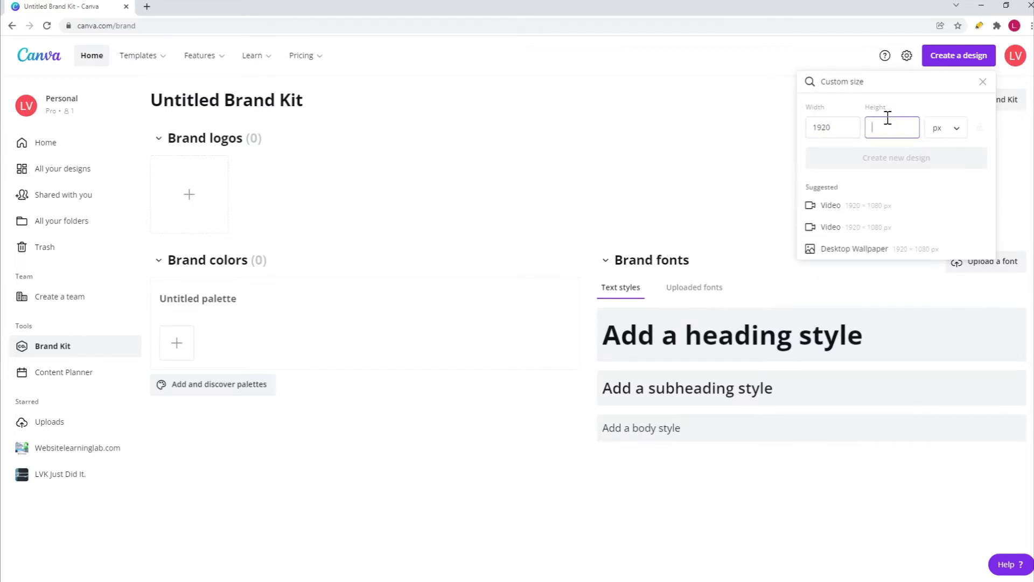
type("1080")
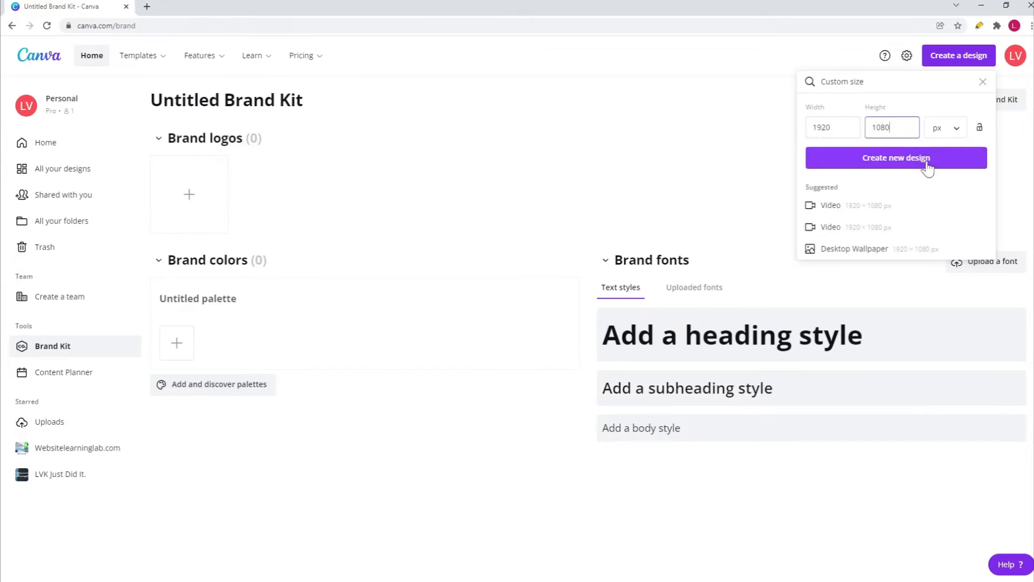
left_click(896, 157)
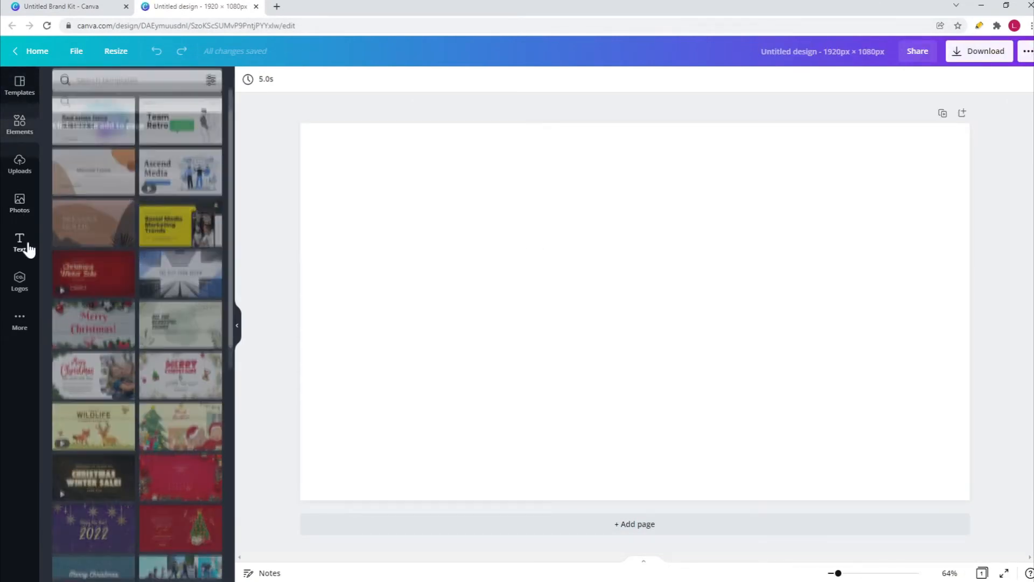
- Add a heading and subheading and set the heading in ObelixPro Regular via an 'obelix' search
left_click(19, 242)
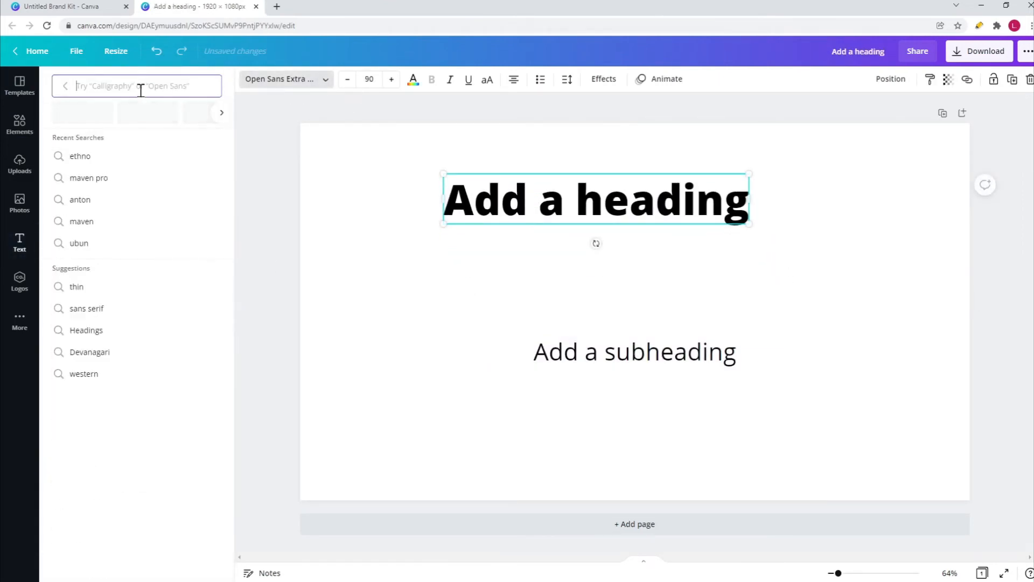
type("obel")
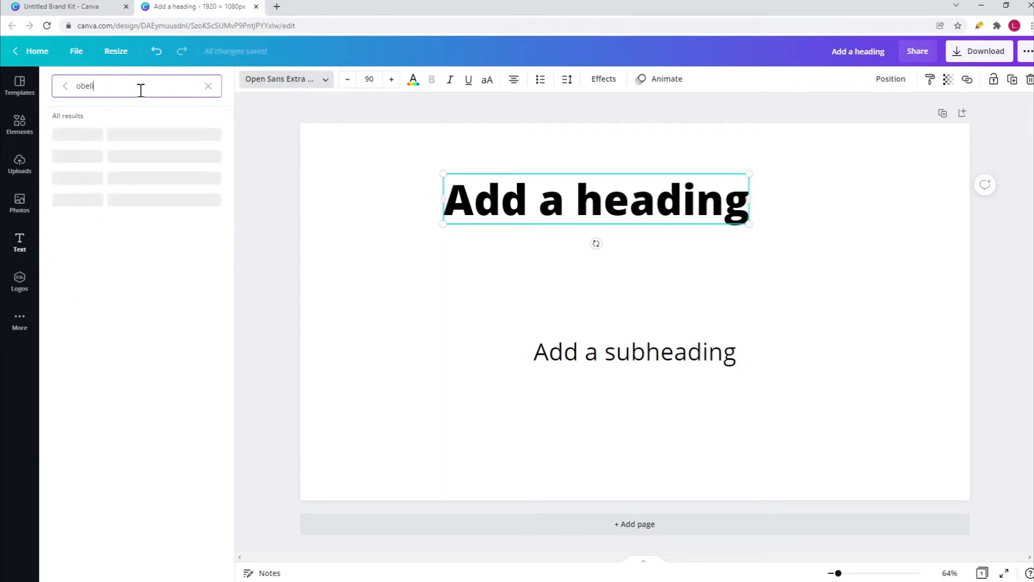
type("x")
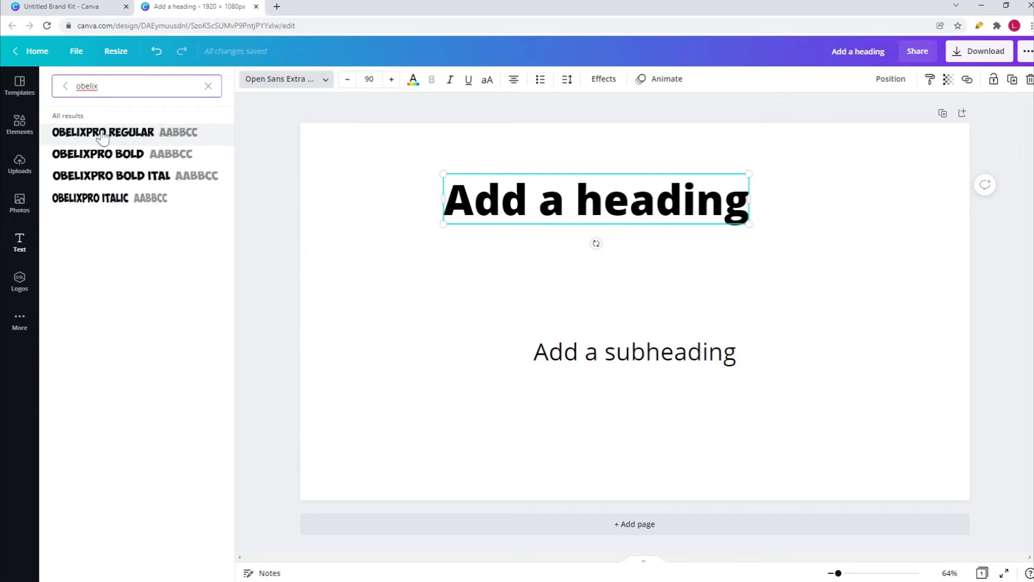
mouse_move(174, 162)
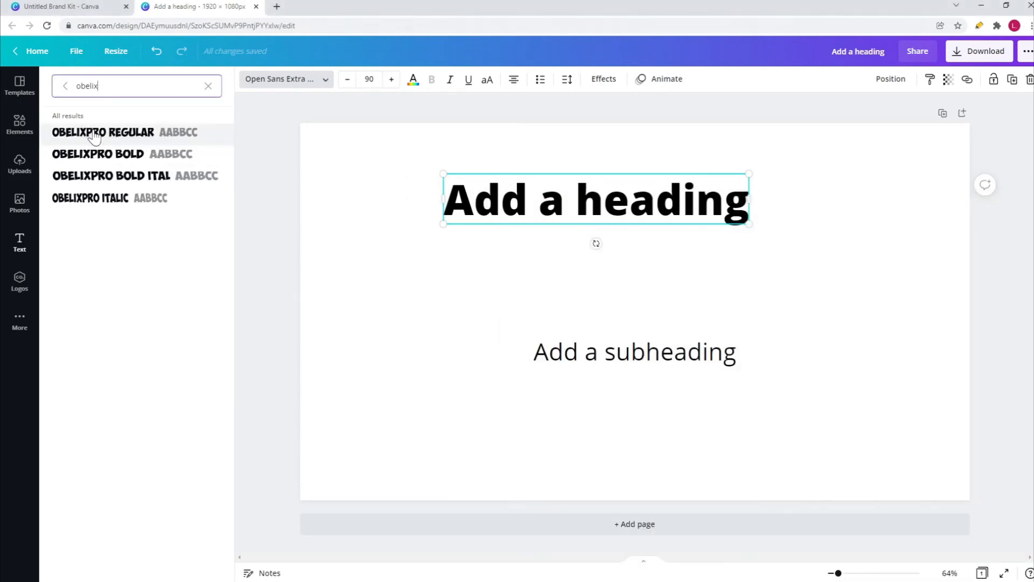
left_click(103, 131)
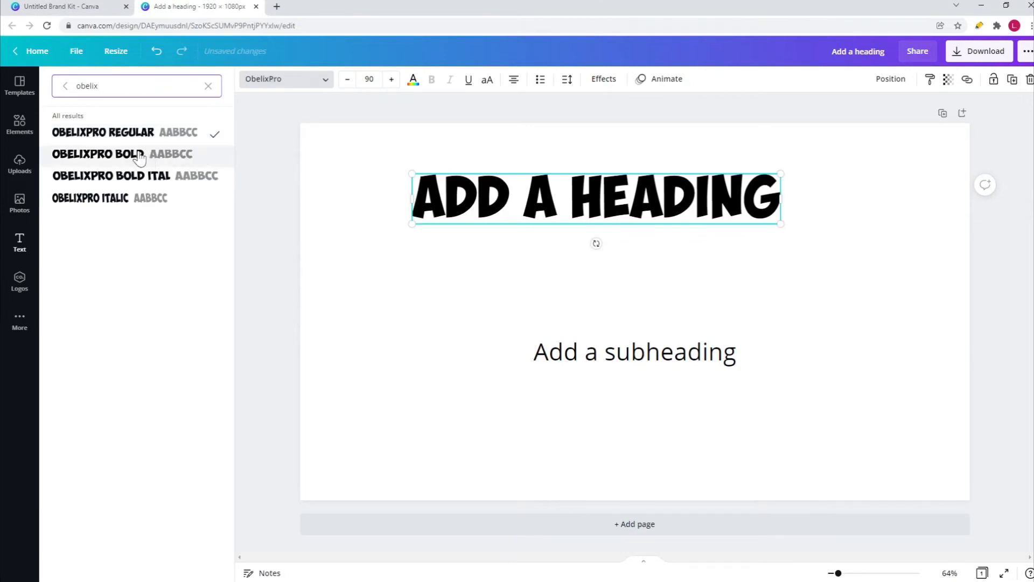
- Try ObelixPro Bold, Bold Italic and Italic on the heading, then settle on Regular
left_click(97, 154)
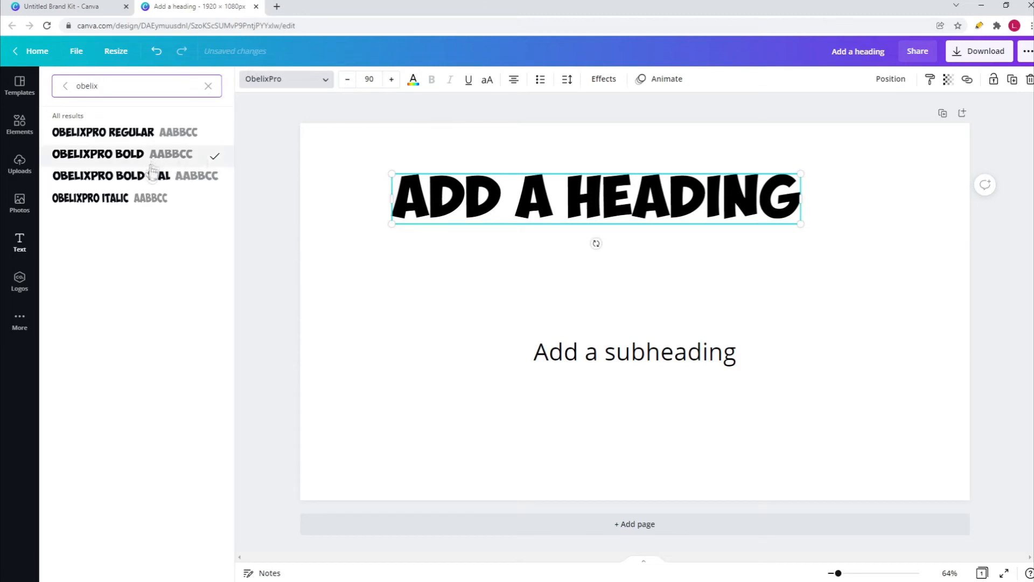
left_click(110, 175)
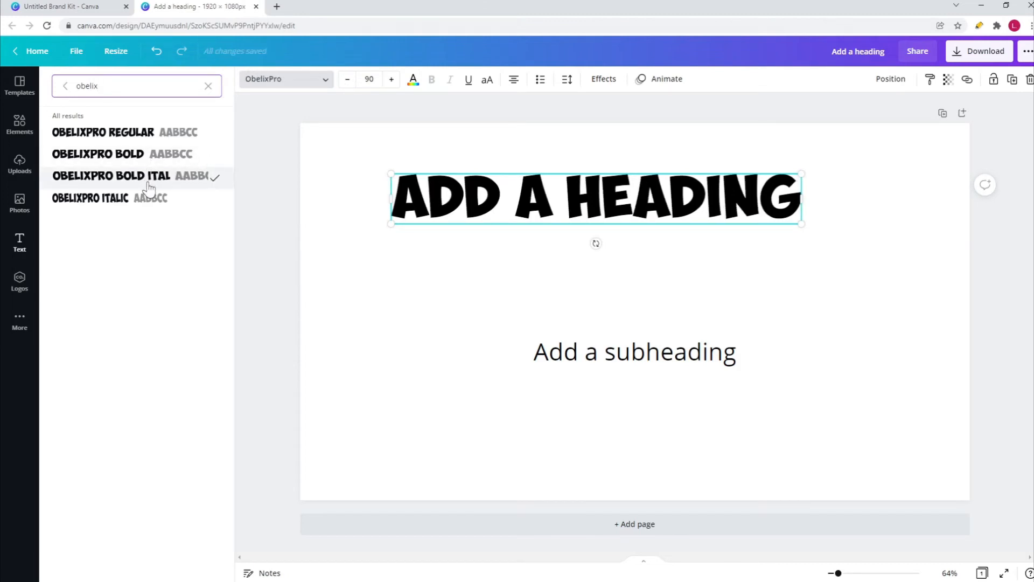
left_click(91, 197)
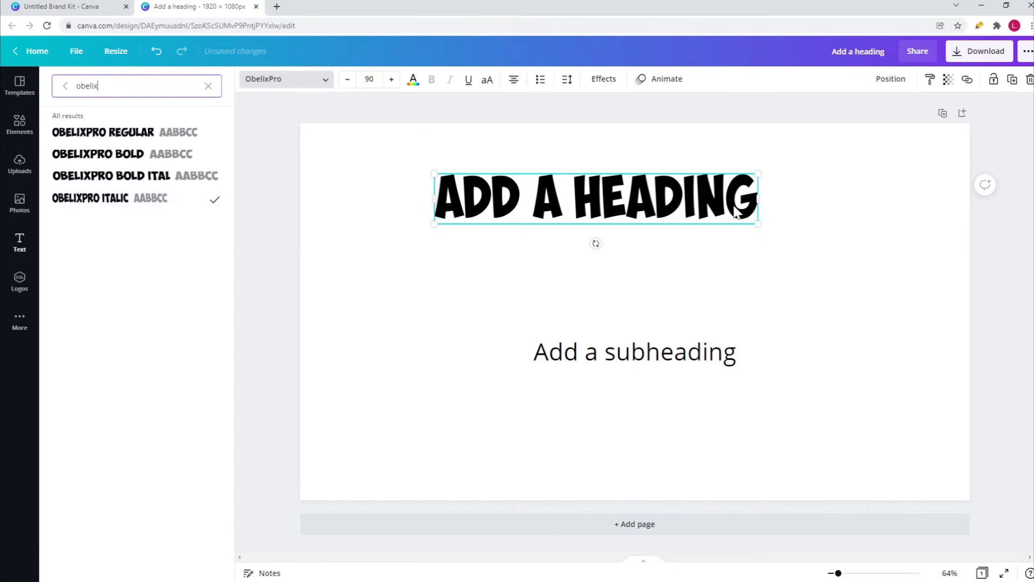
mouse_move(776, 237)
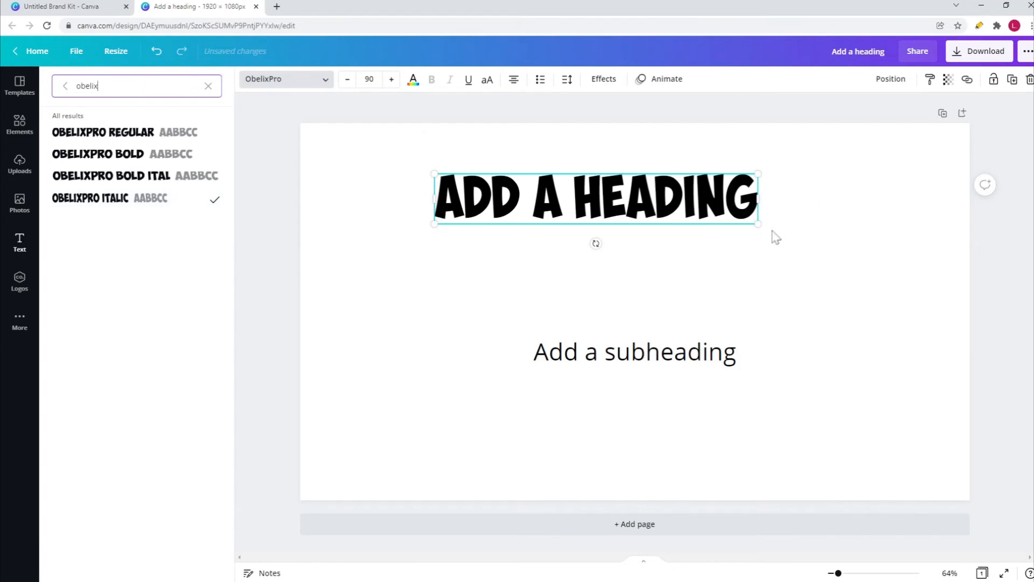
mouse_move(800, 288)
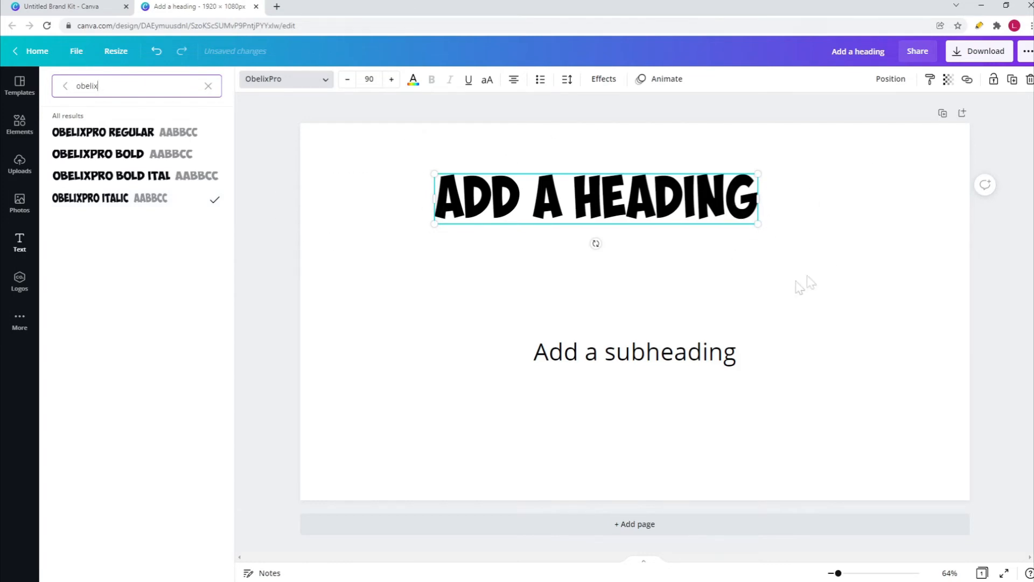
left_click(102, 131)
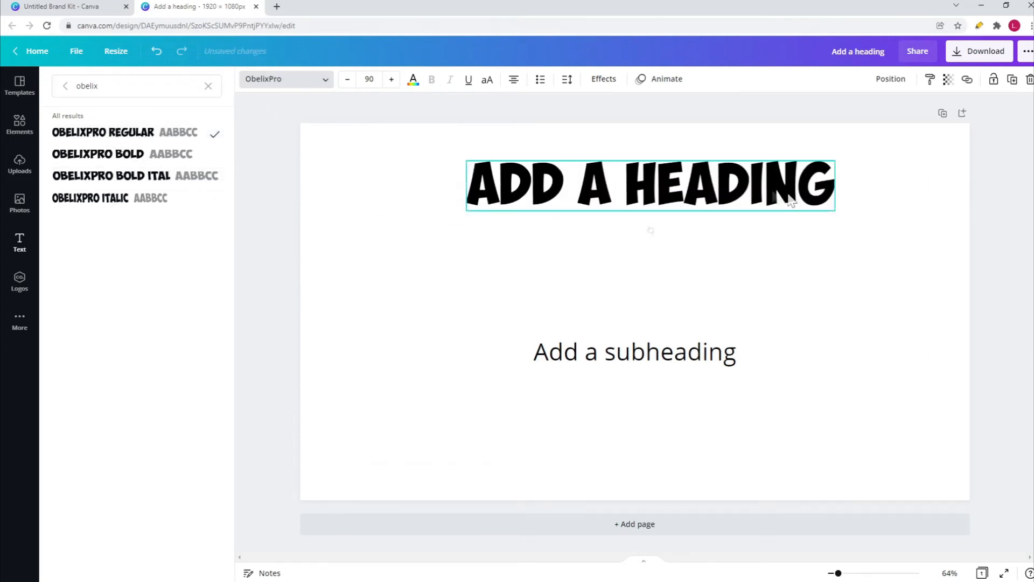
- Try a dark grey heading colour and return it to black
left_click(413, 78)
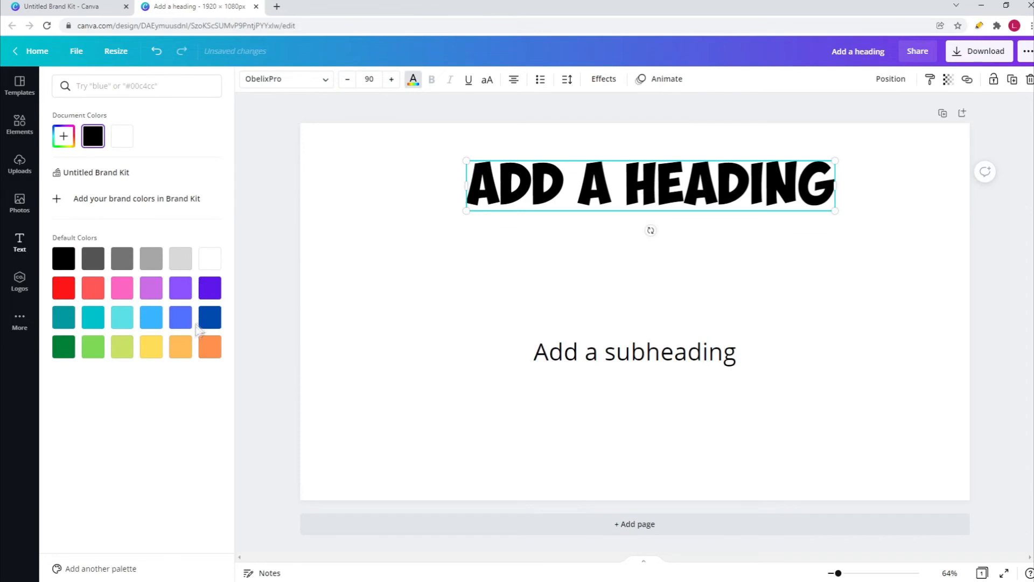
left_click(92, 258)
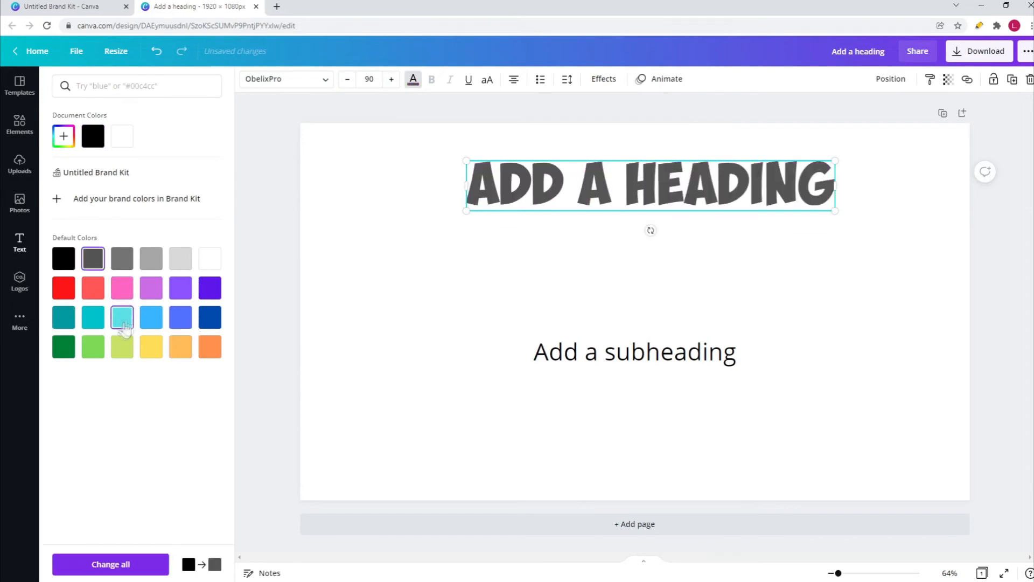
left_click(19, 244)
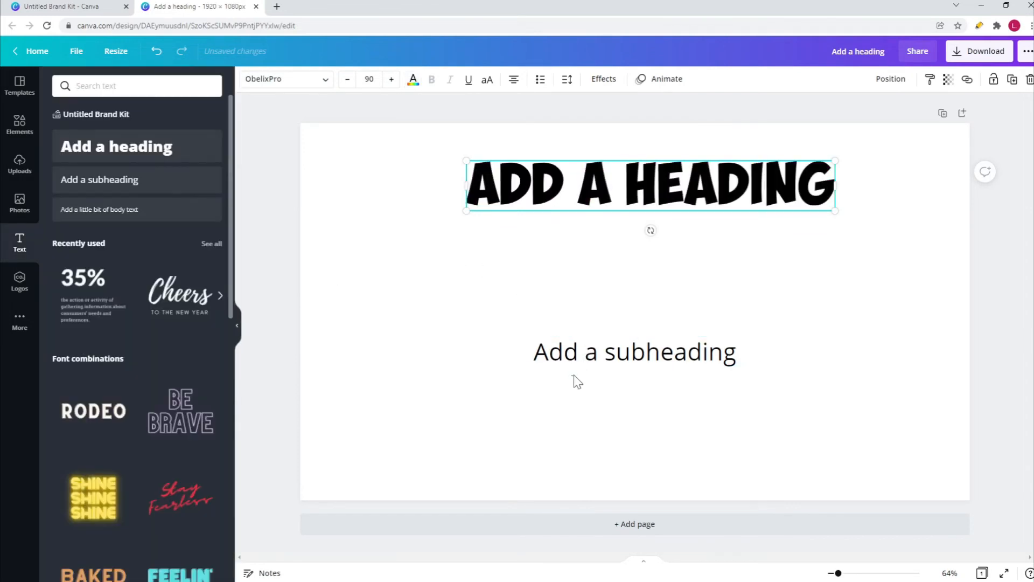
- Add a body text line and set it in ObelixPro Regular
left_click(634, 352)
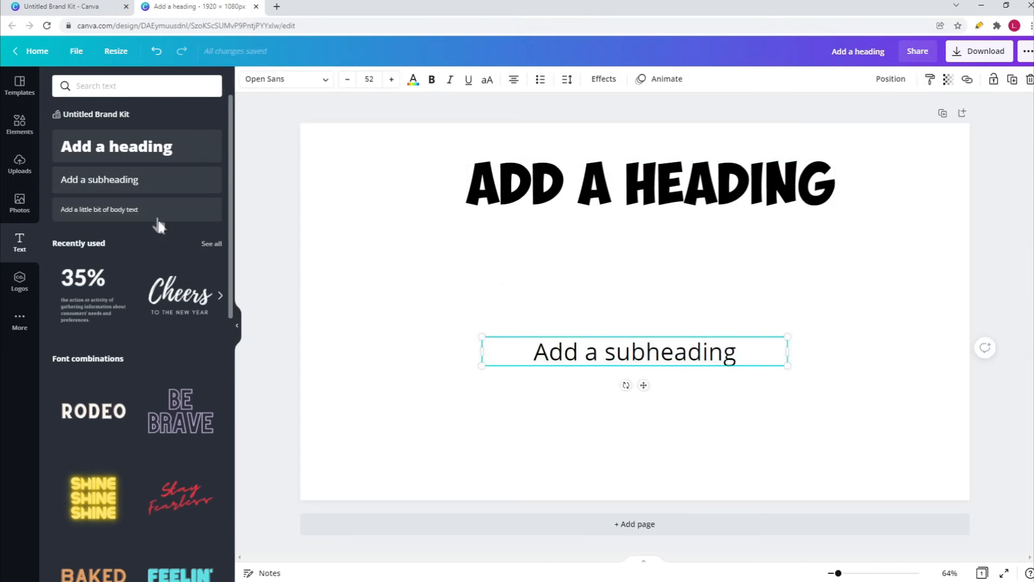
type("obelix")
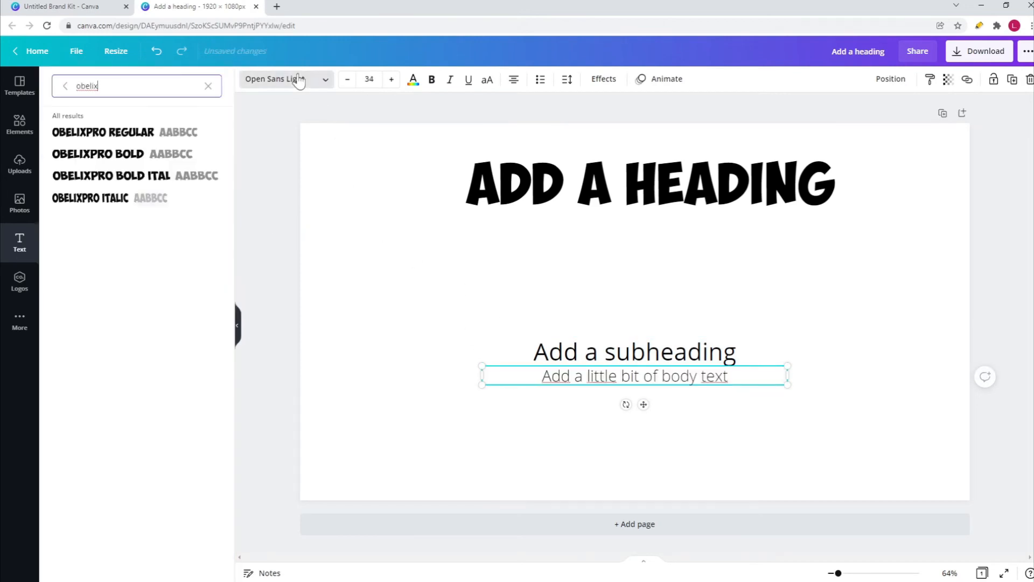
left_click(102, 132)
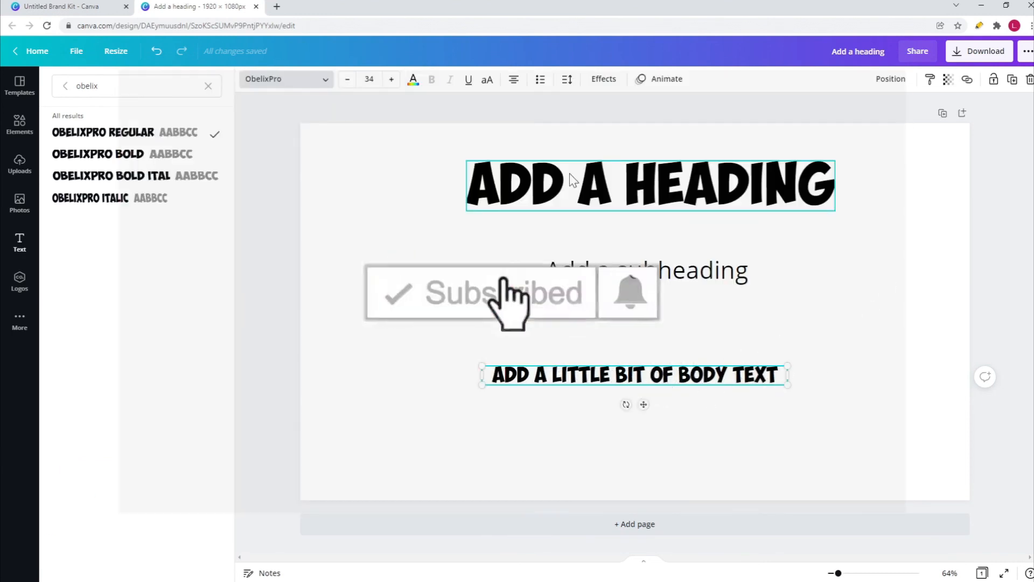
mouse_move(630, 307)
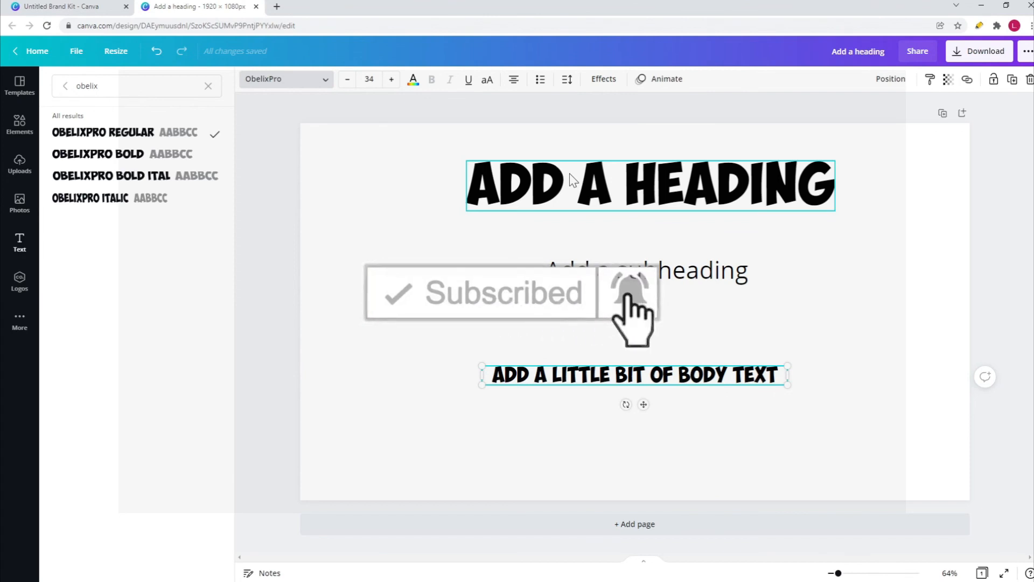